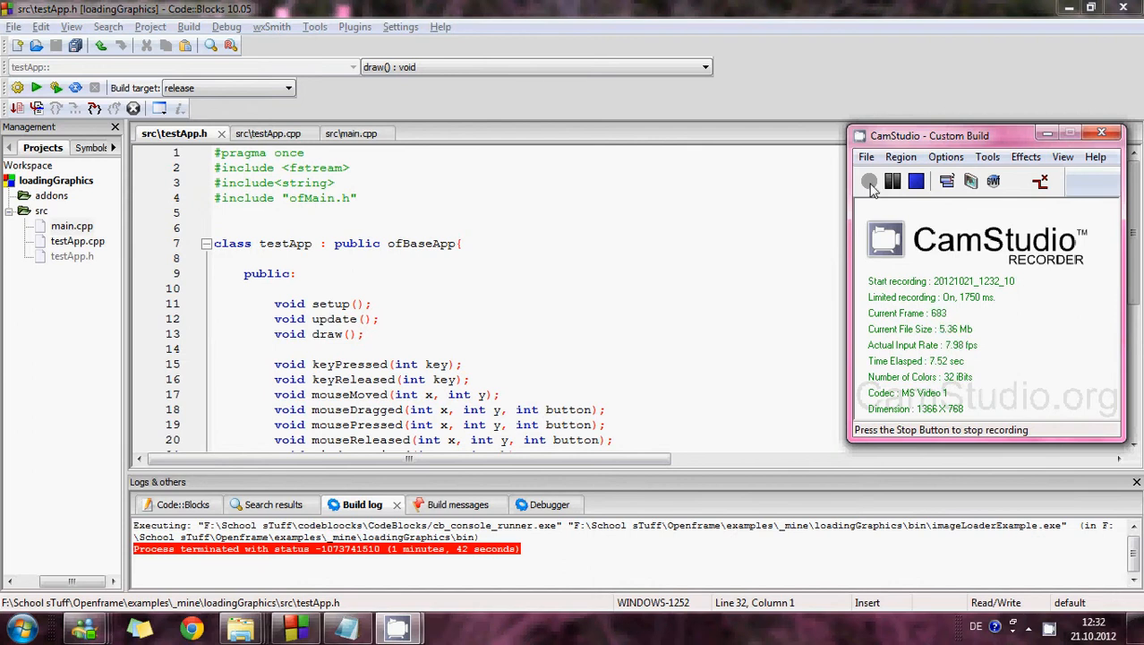
{"action": "mouse_move", "coordinate": [580, 168]}
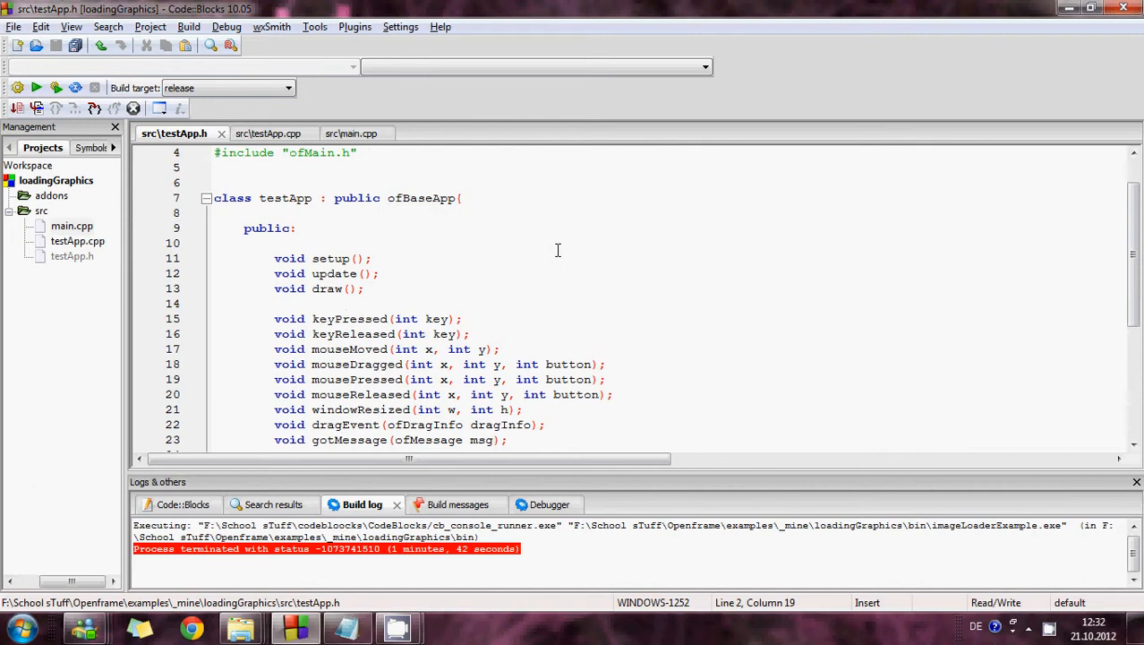
- Review the strange.jpg and dog.jpg image command lines in mytext.txt, then bring up testApp.cpp's draw function
{"action": "scroll", "scroll_direction": "down", "scroll_amount": 3}
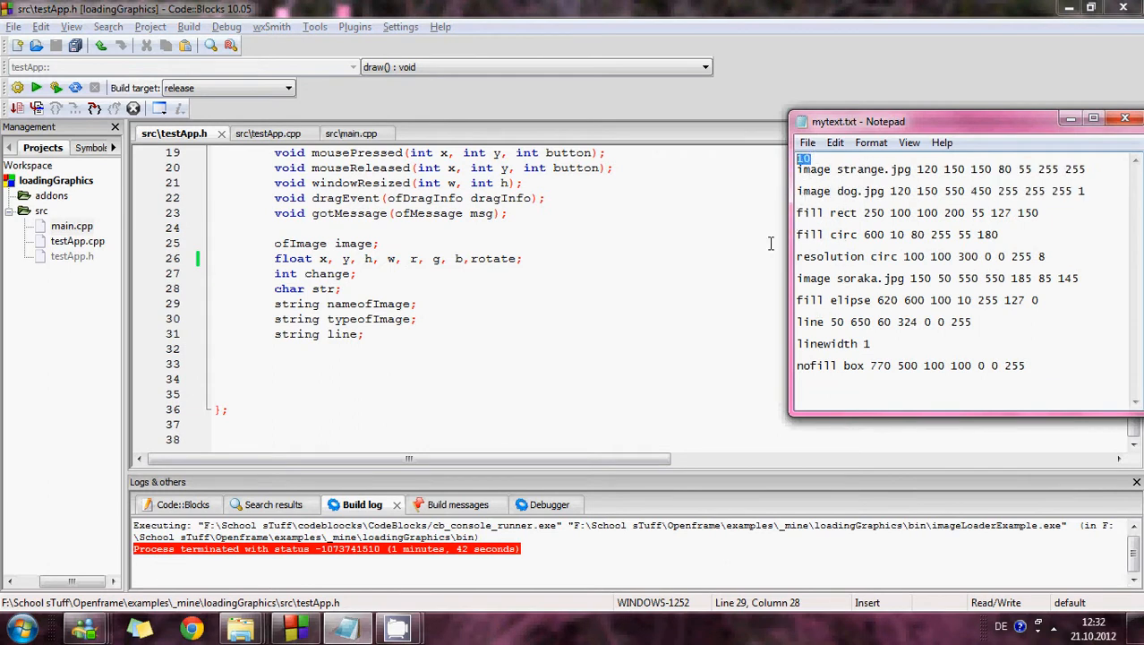
{"action": "mouse_move", "coordinate": [678, 247]}
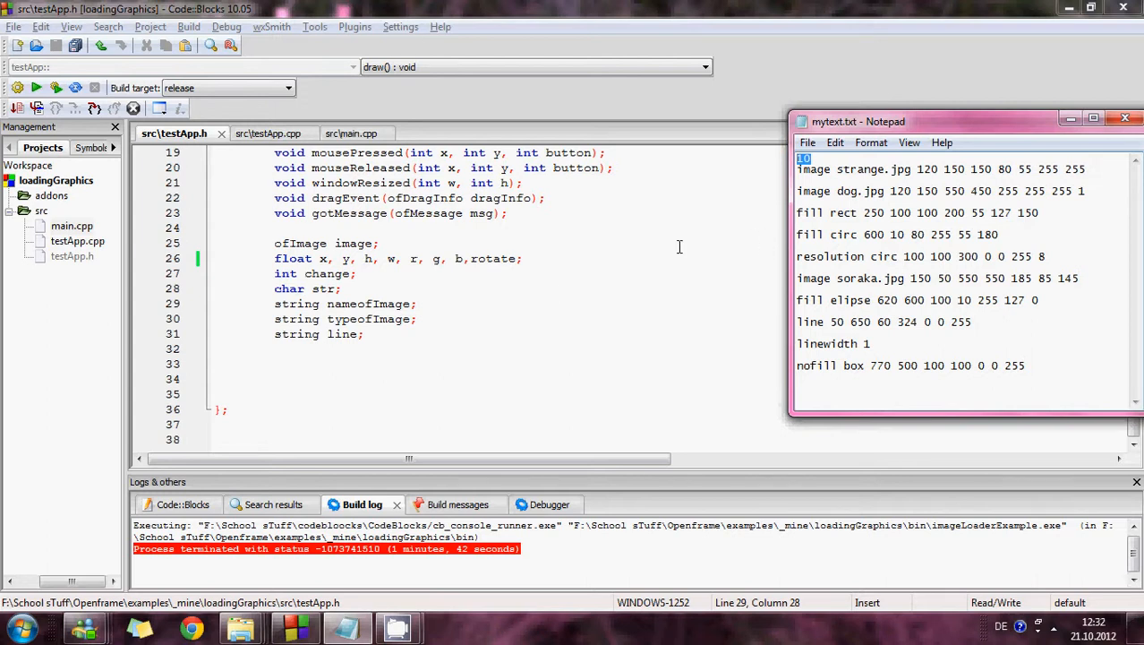
{"action": "double_click", "coordinate": [874, 169]}
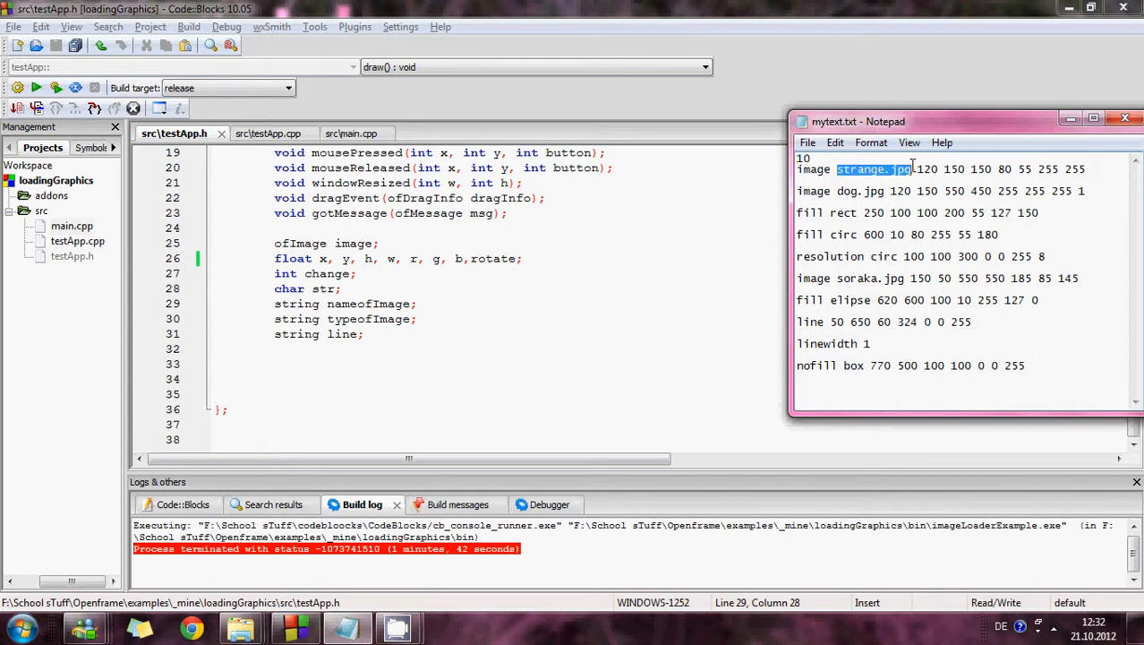
{"action": "mouse_move", "coordinate": [867, 371]}
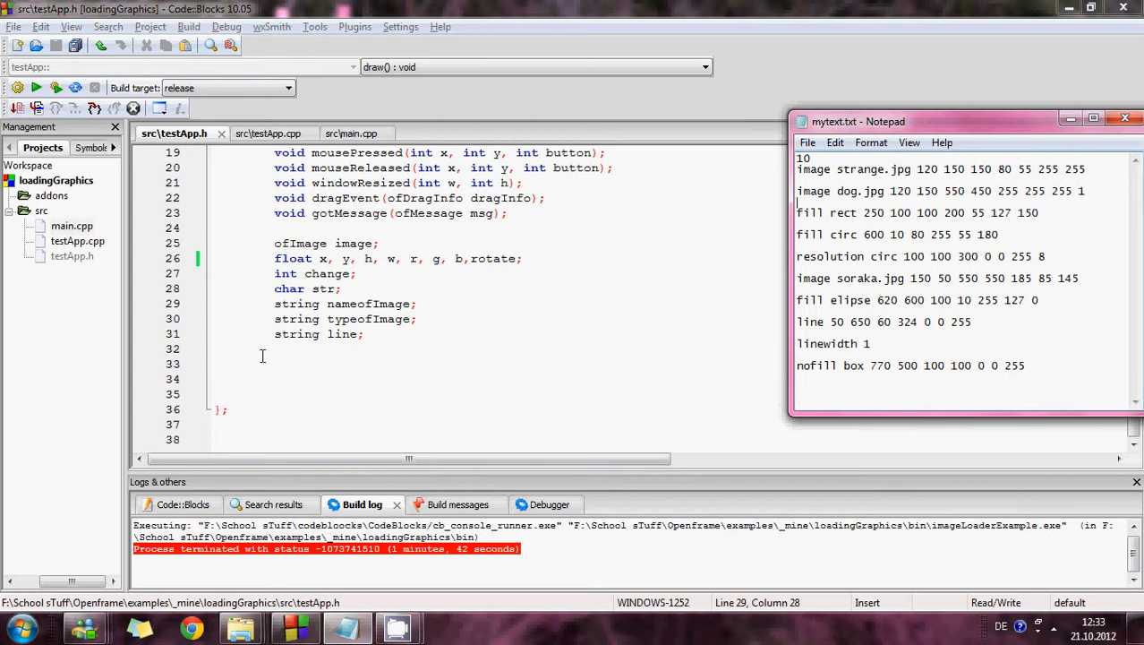
{"action": "triple_click", "coordinate": [940, 190]}
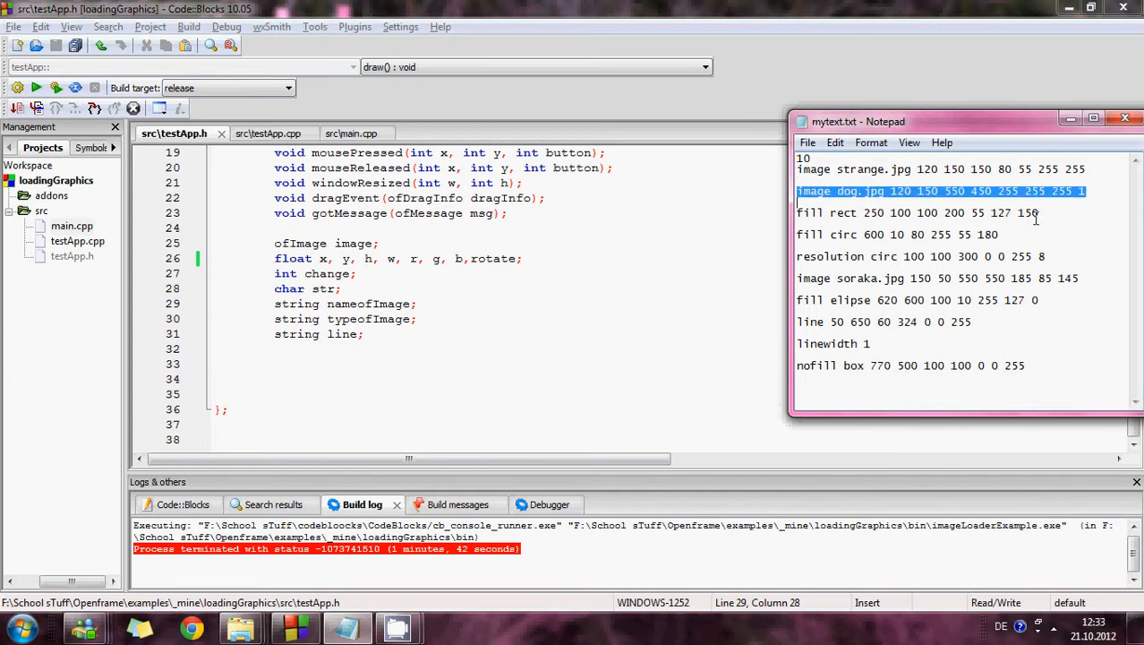
{"action": "left_click", "coordinate": [258, 132]}
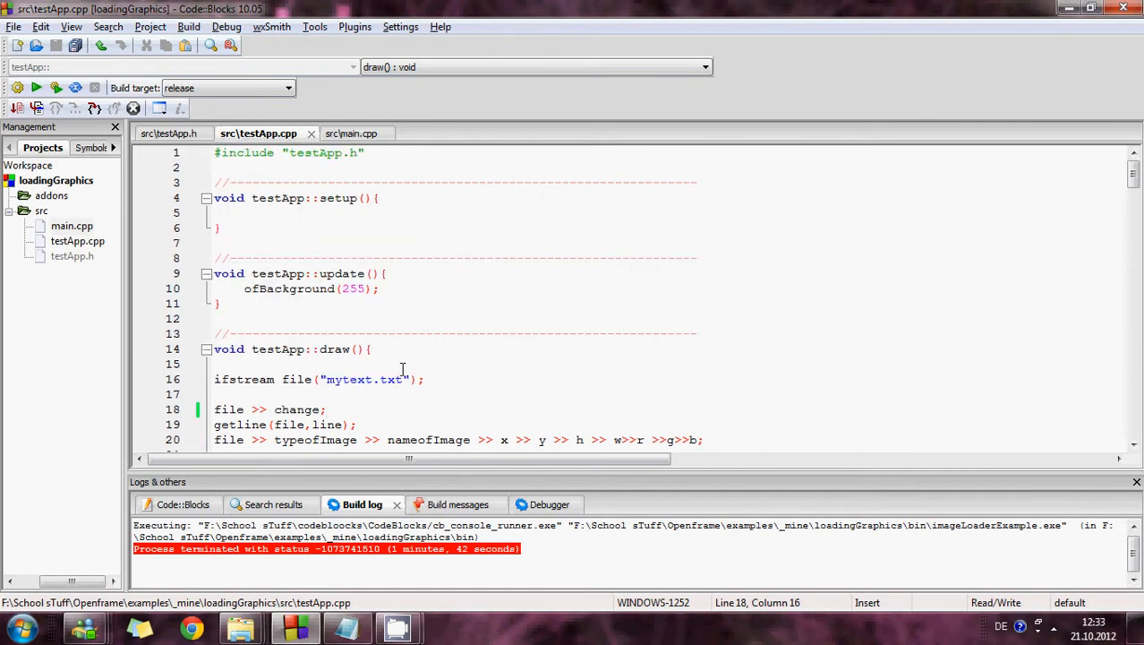
{"action": "scroll", "scroll_direction": "down", "scroll_amount": 3}
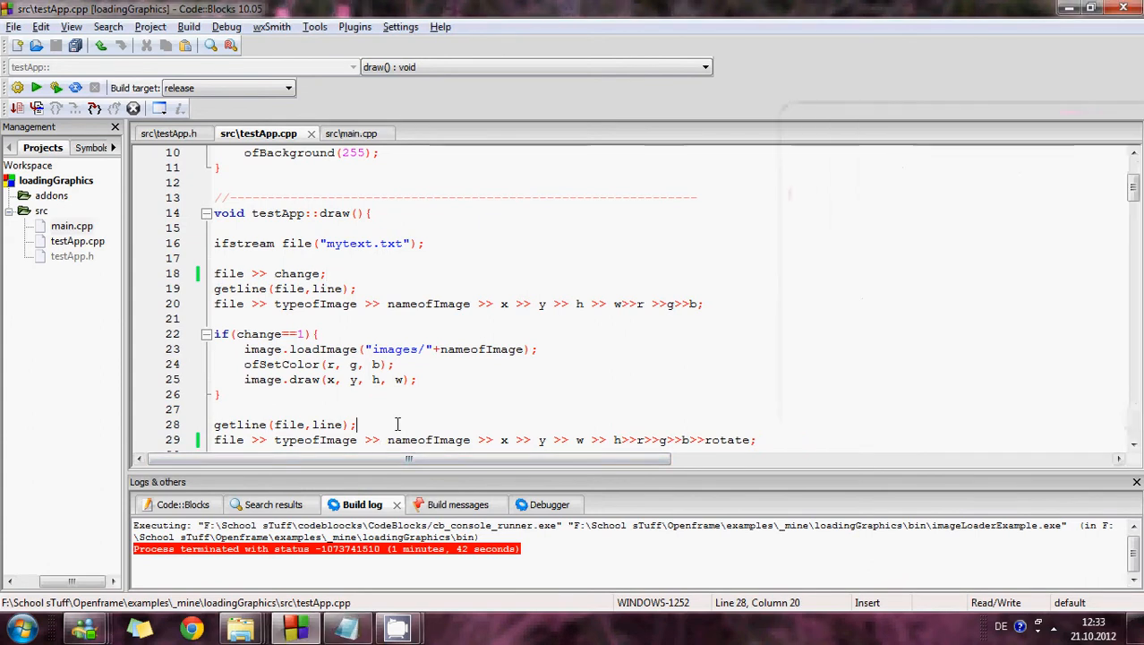
{"action": "left_click", "coordinate": [36, 86]}
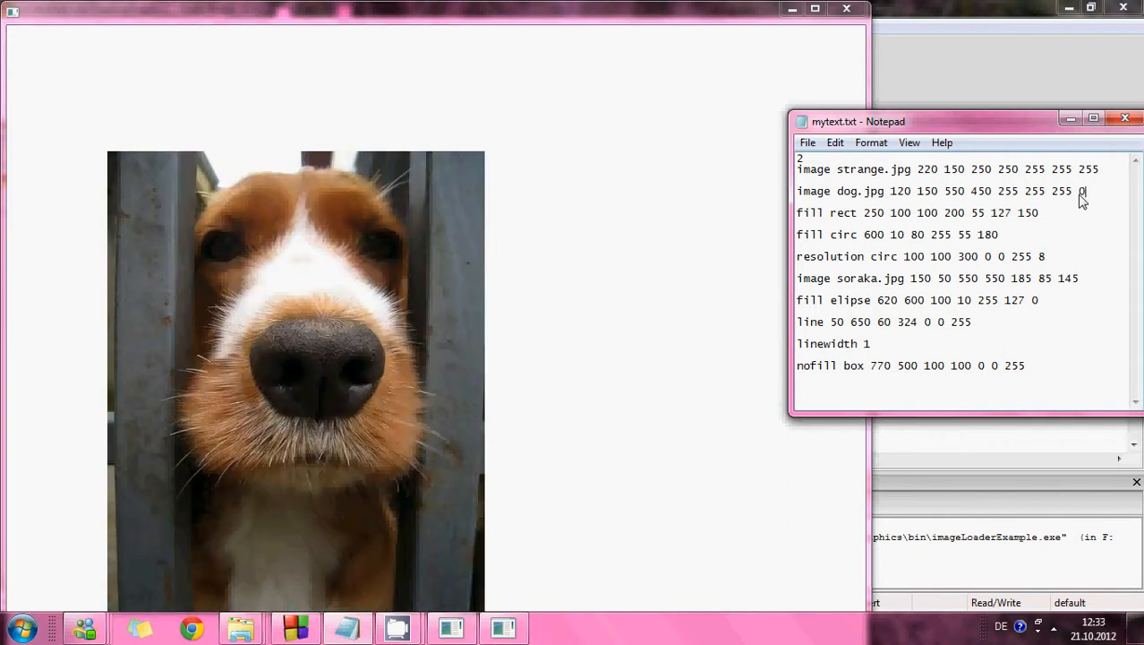
- Set the dog photo line's rotation value to 1 in mytext.txt so the photo draws sideways
{"action": "type", "text": "1"}
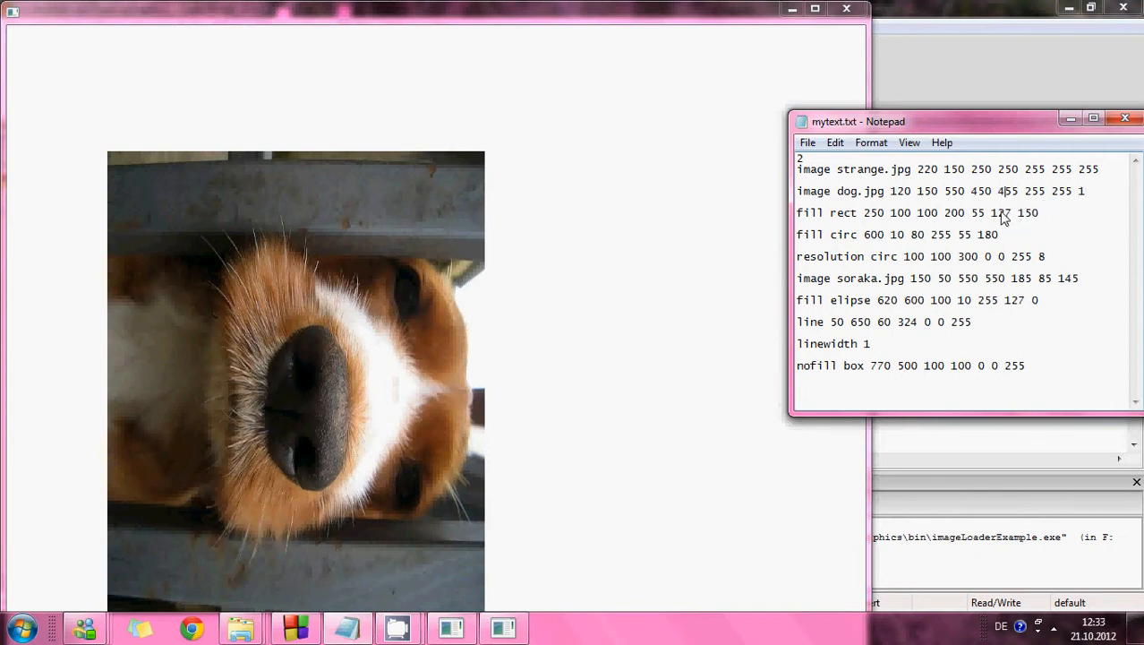
{"action": "left_click", "coordinate": [974, 190]}
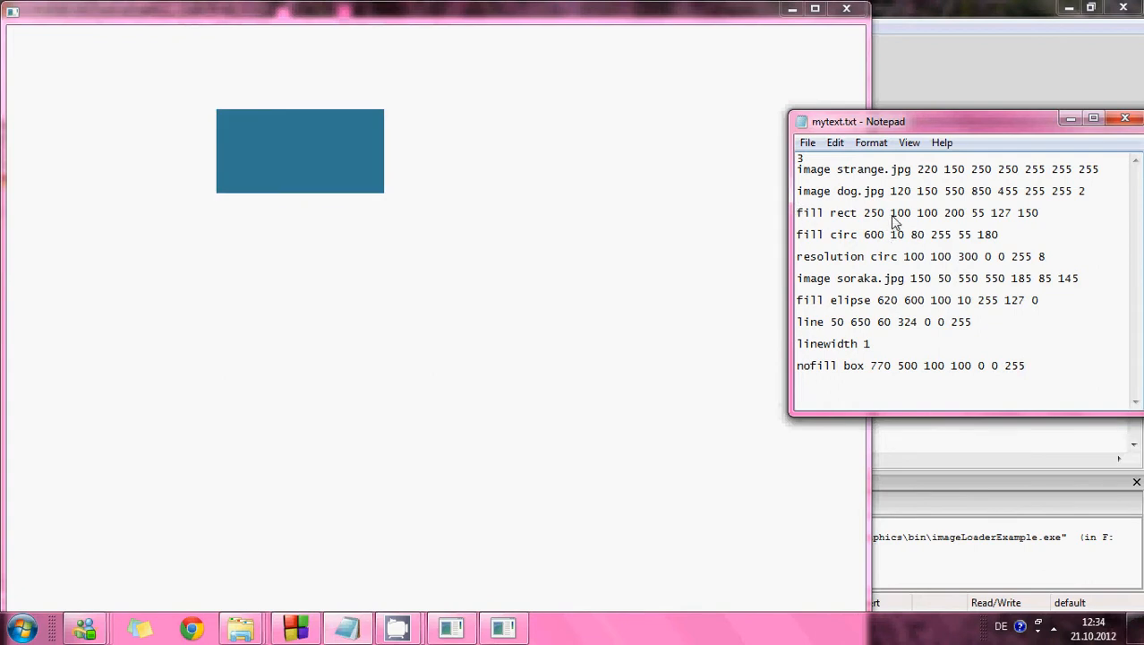
{"action": "mouse_move", "coordinate": [895, 218]}
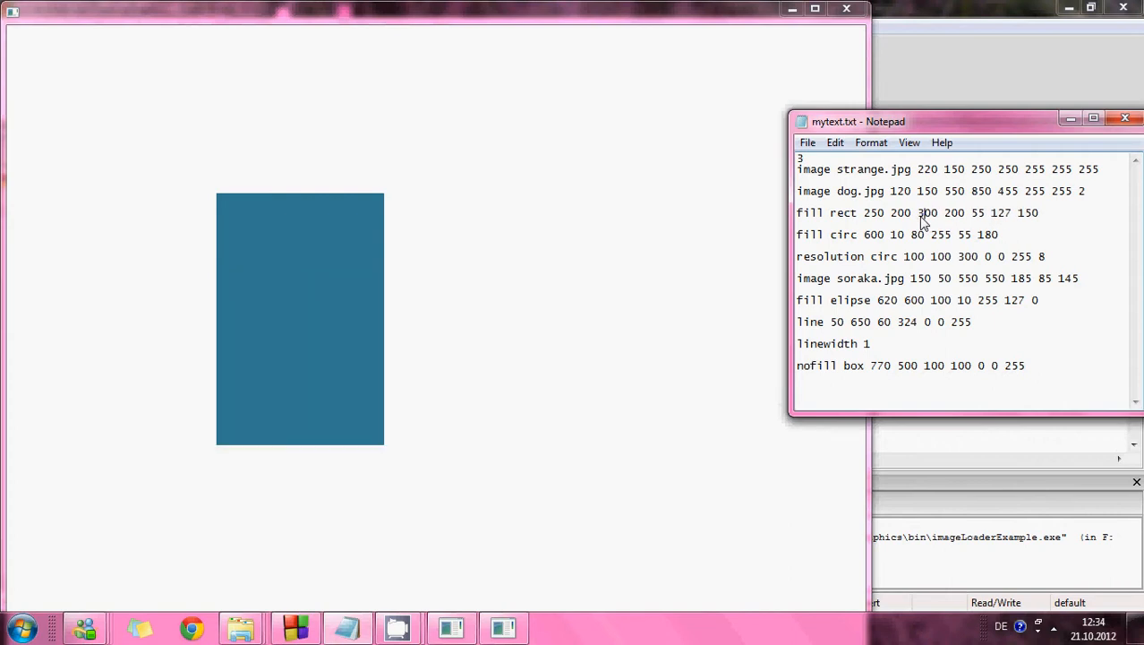
- Select the rectangle's size value in mytext.txt to make the filled rectangle taller
{"action": "double_click", "coordinate": [954, 212]}
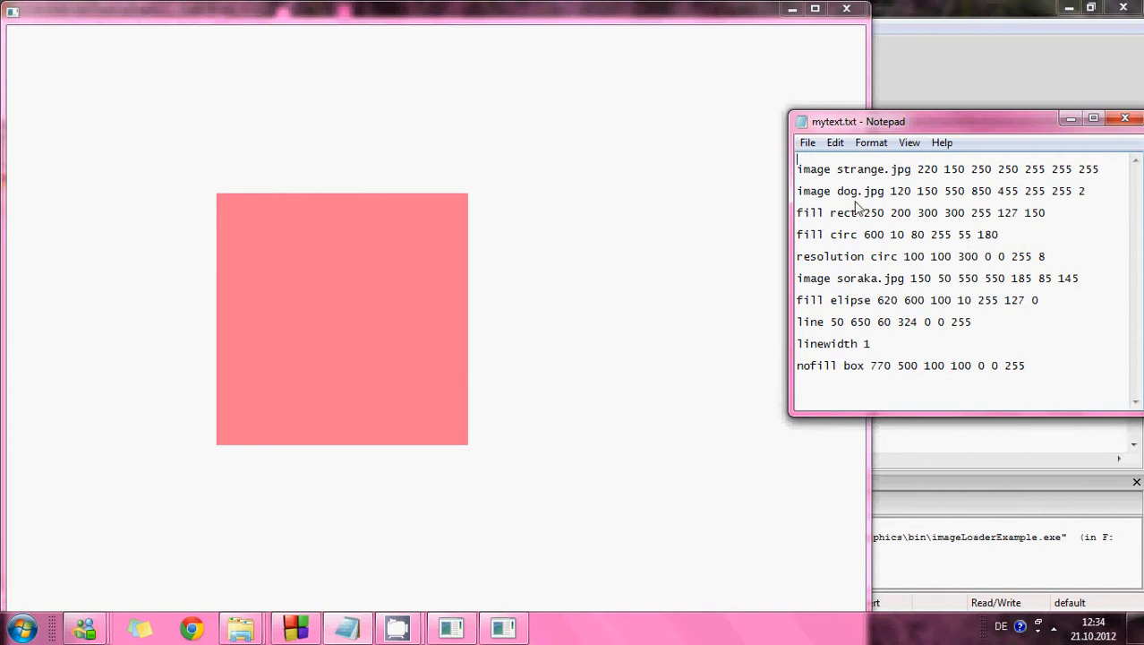
- Set the selector to 4, the circle value to 80 and its resolution to 8 for an eight-sided outline
{"action": "type", "text": "4"}
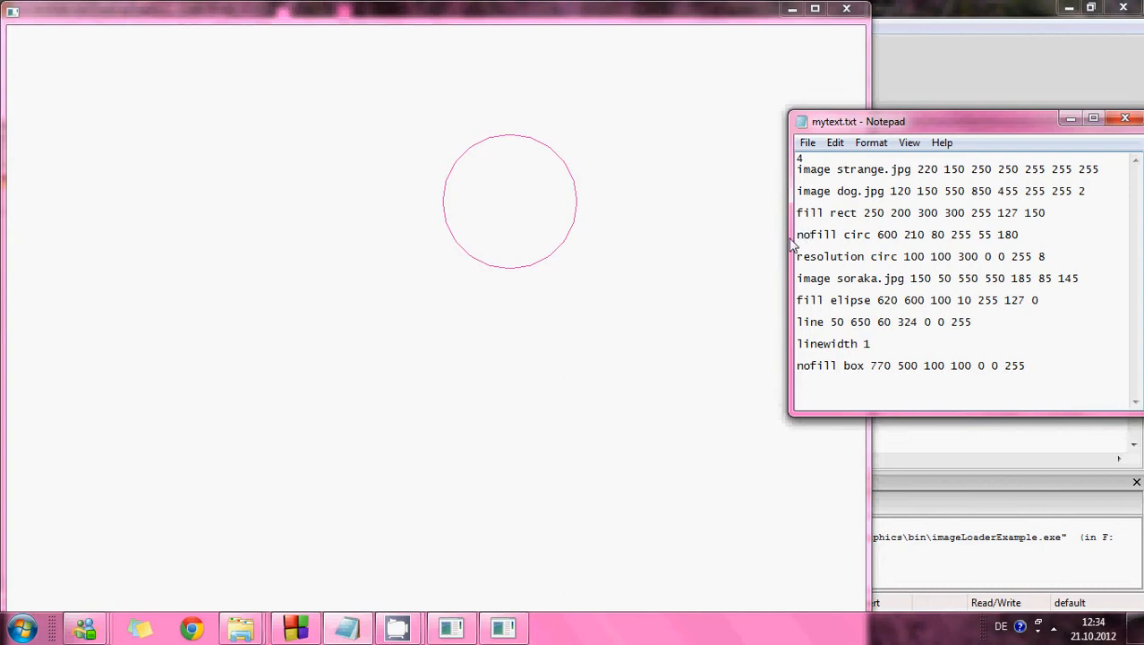
{"action": "mouse_move", "coordinate": [978, 240]}
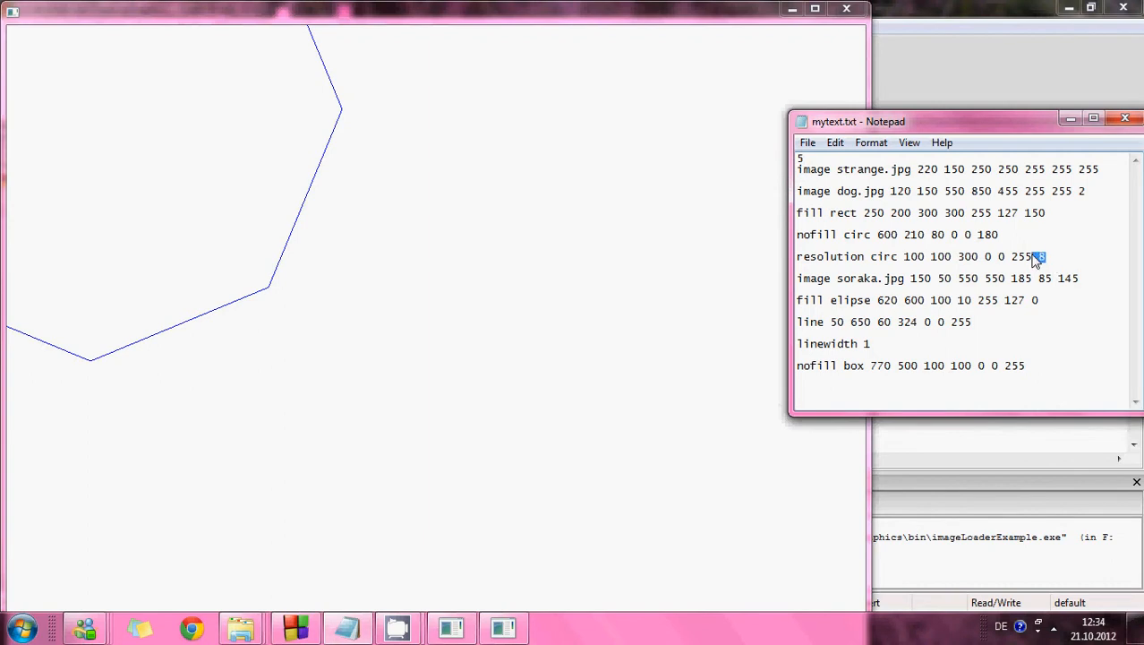
{"action": "type", "text": "80"}
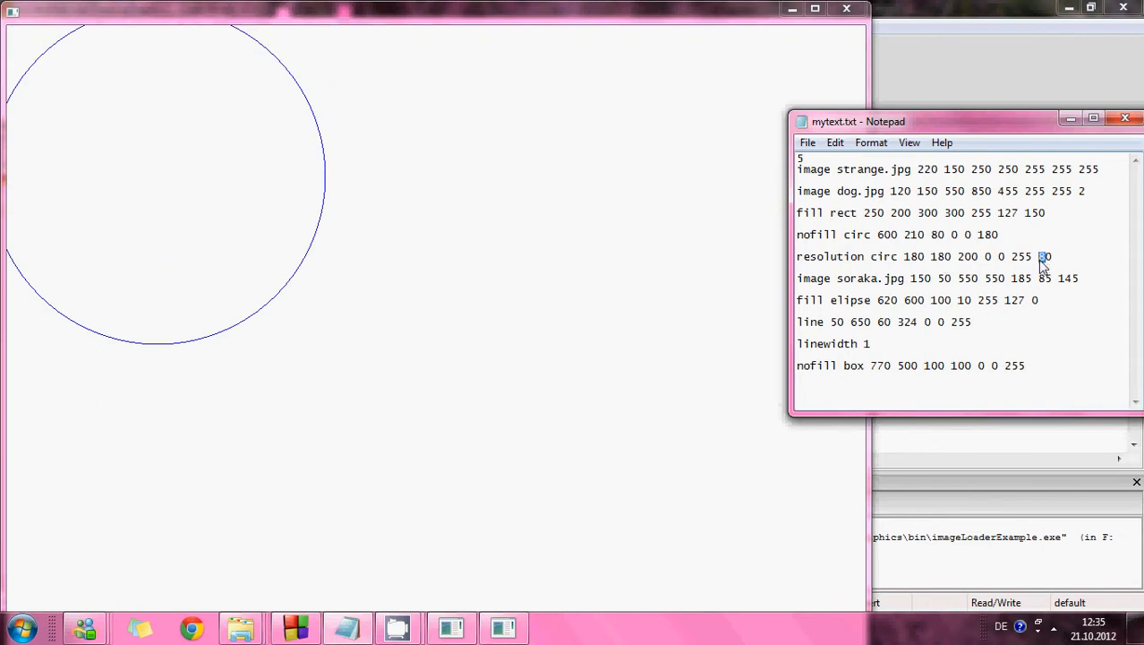
{"action": "type", "text": "8"}
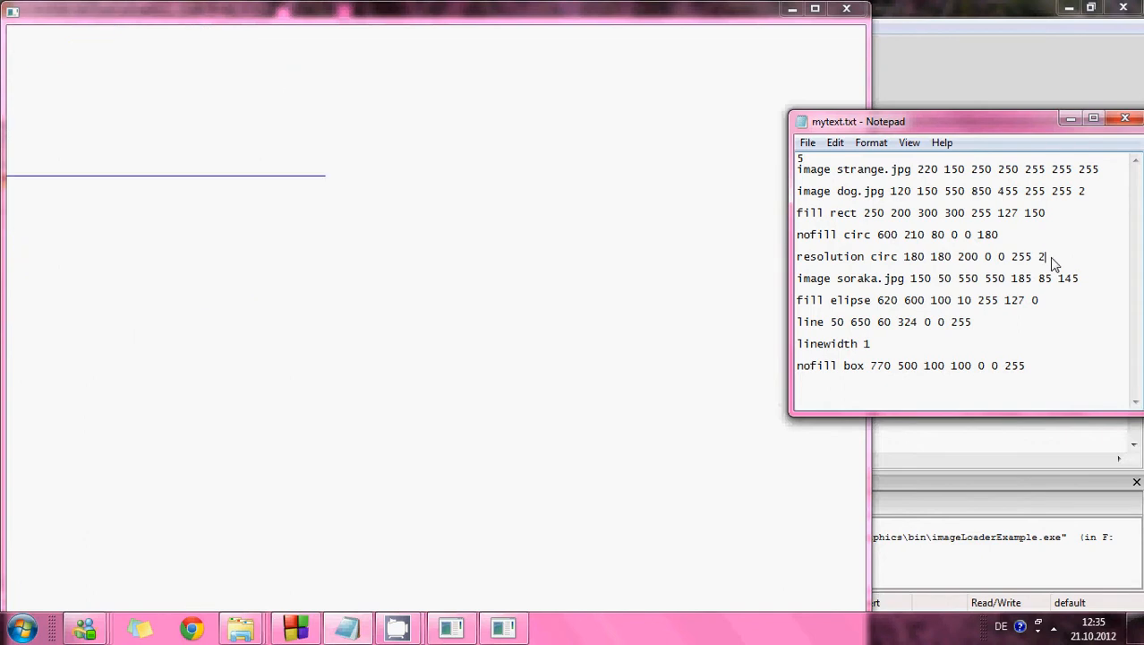
{"action": "key", "text": "Backspace"}
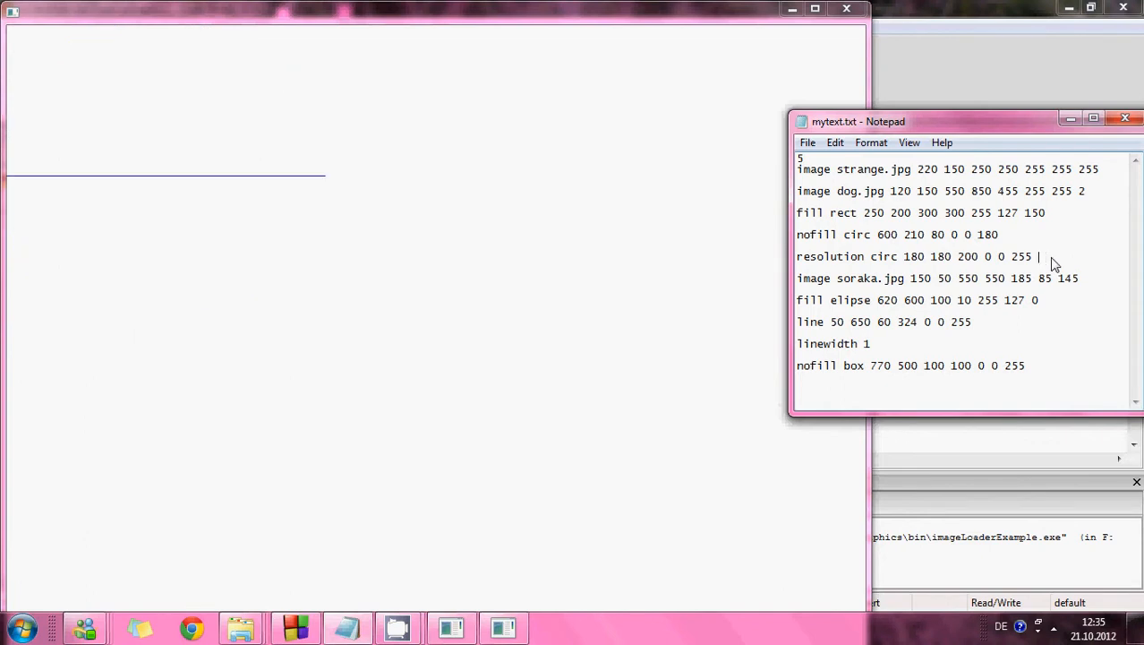
{"action": "type", "text": "8"}
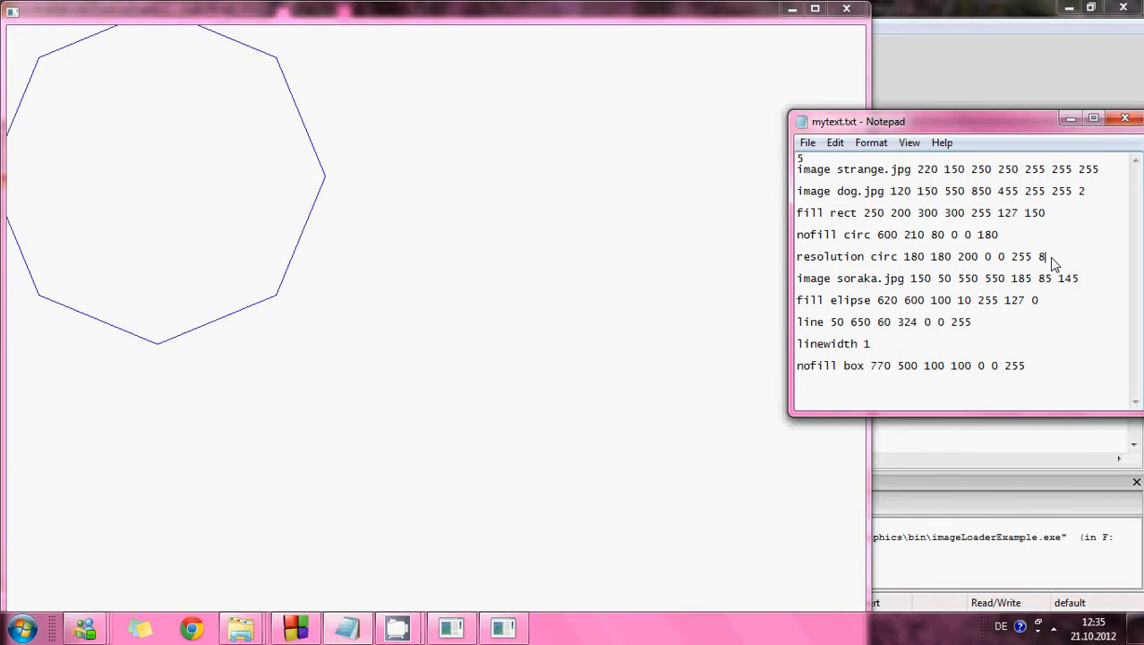
{"action": "mouse_move", "coordinate": [910, 224]}
{"action": "type", "text": "6"}
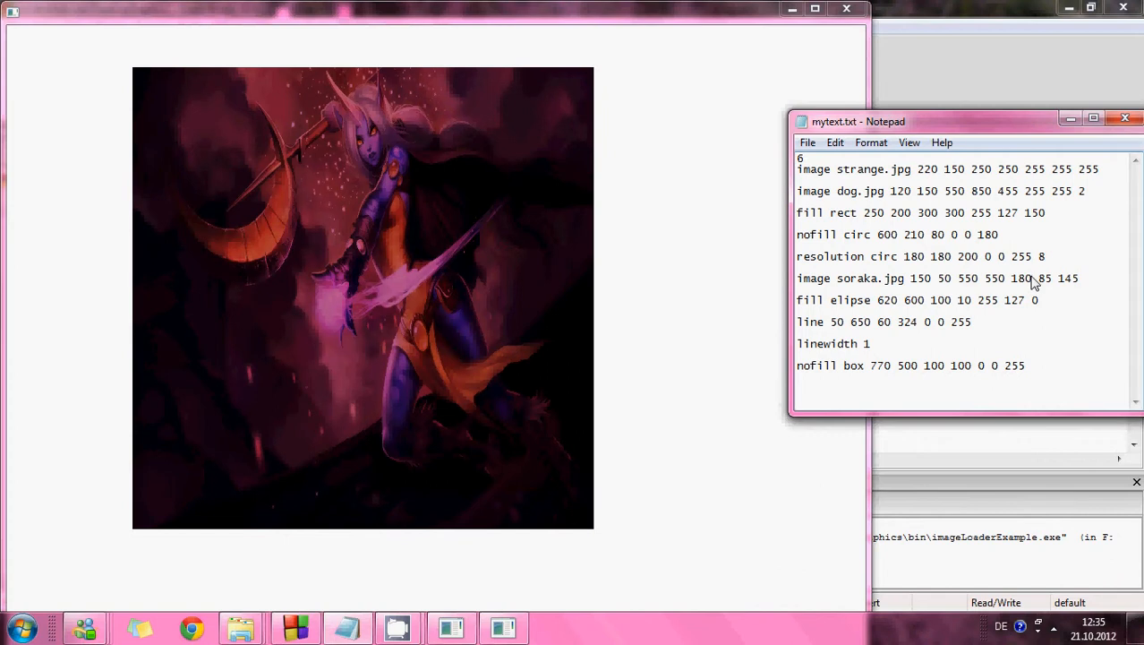
{"action": "mouse_move", "coordinate": [1055, 286]}
{"action": "type", "text": "1"}
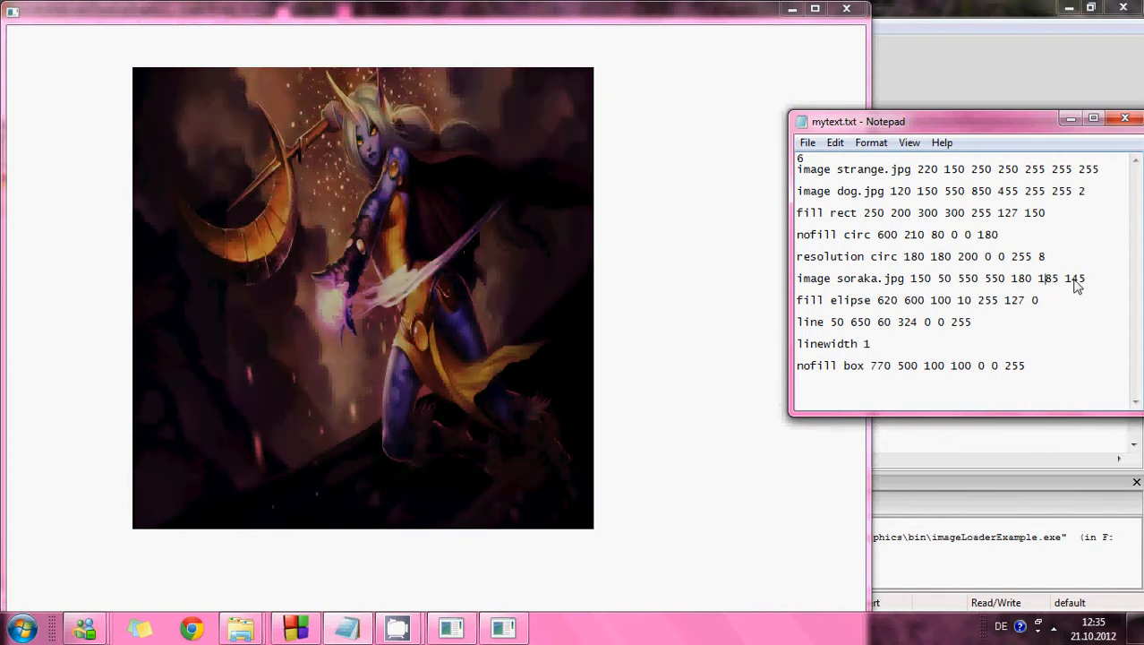
- Adjust the soraka picture's blue tint value and start replacing its file name with 'sail'
{"action": "double_click", "coordinate": [1074, 277]}
{"action": "type", "text": "255"}
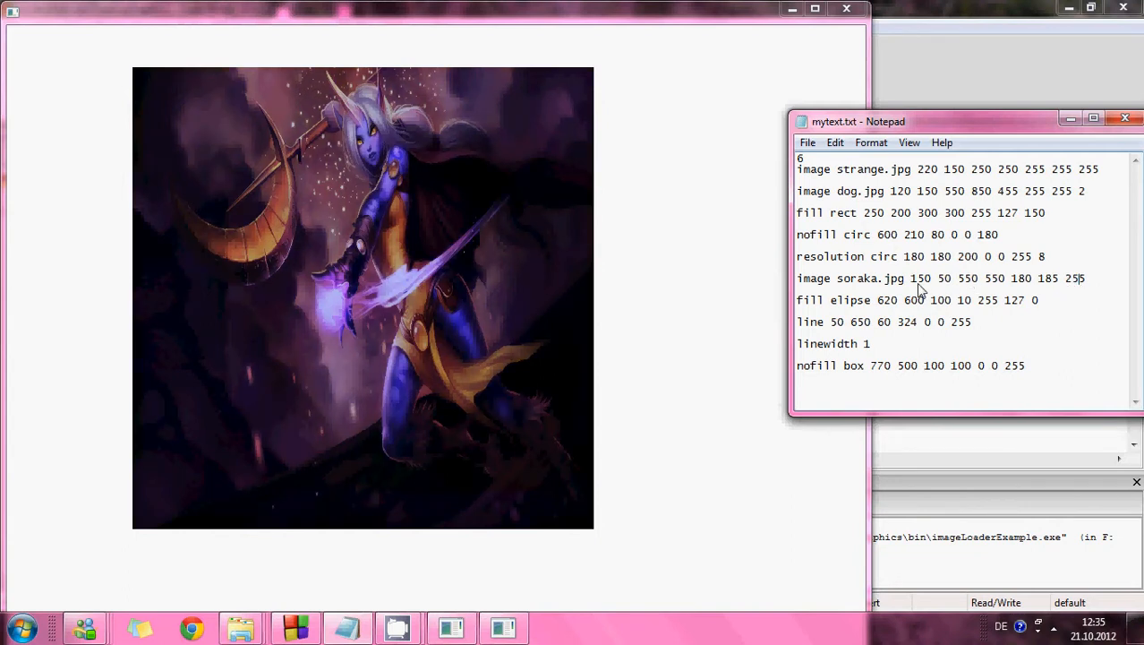
{"action": "double_click", "coordinate": [856, 279]}
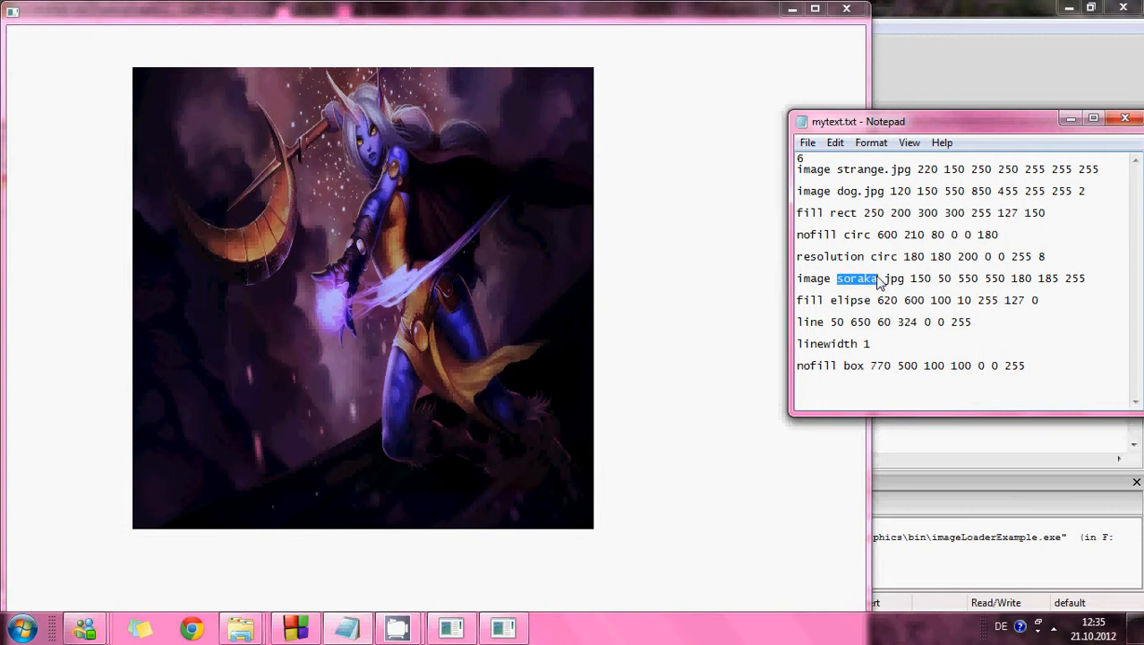
{"action": "type", "text": "sailormoon"}
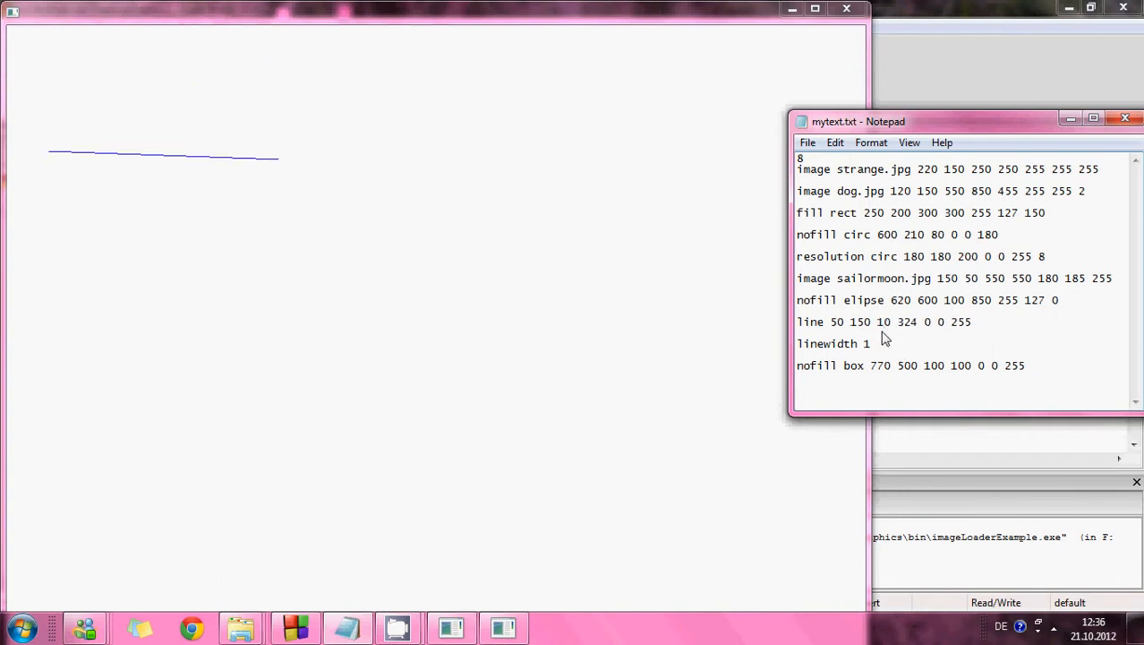
- Edit the line's x coordinate to 150 and advance the selector toward 10 for the wireframe box
{"action": "type", "text": "15"}
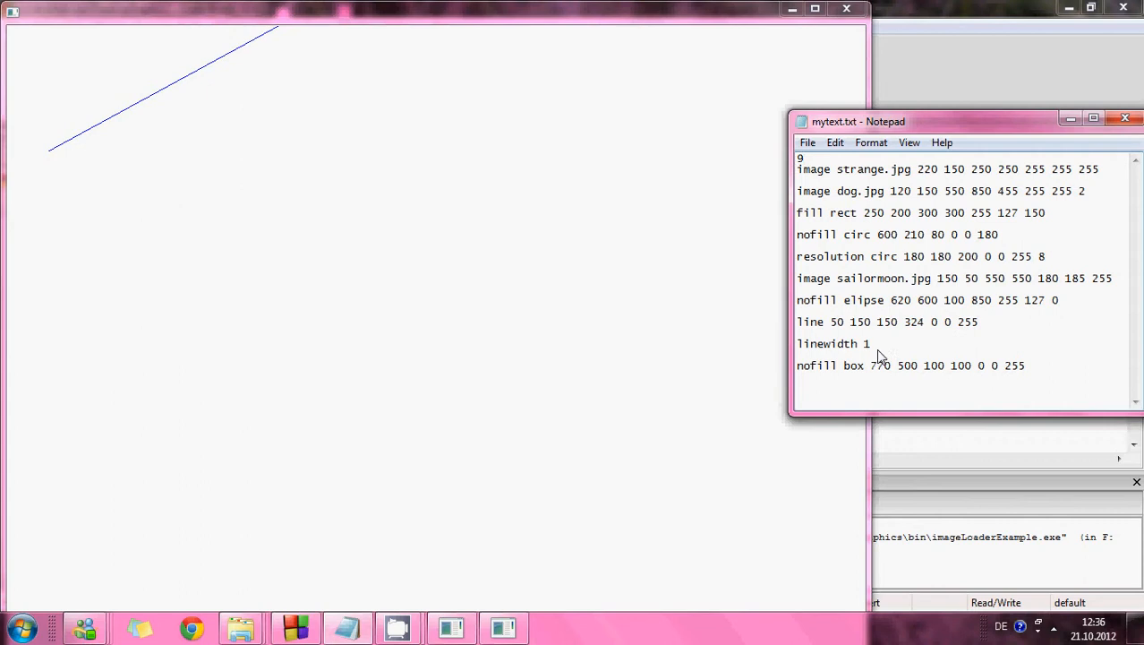
{"action": "type", "text": "9"}
{"action": "type", "text": "10"}
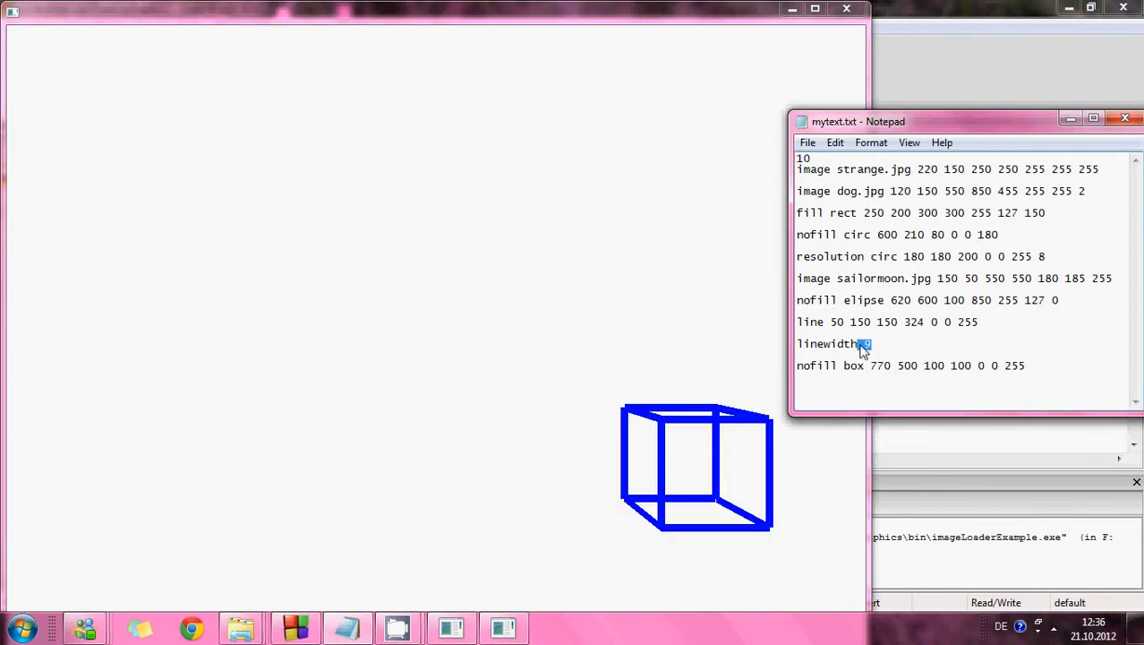
{"action": "type", "text": "1"}
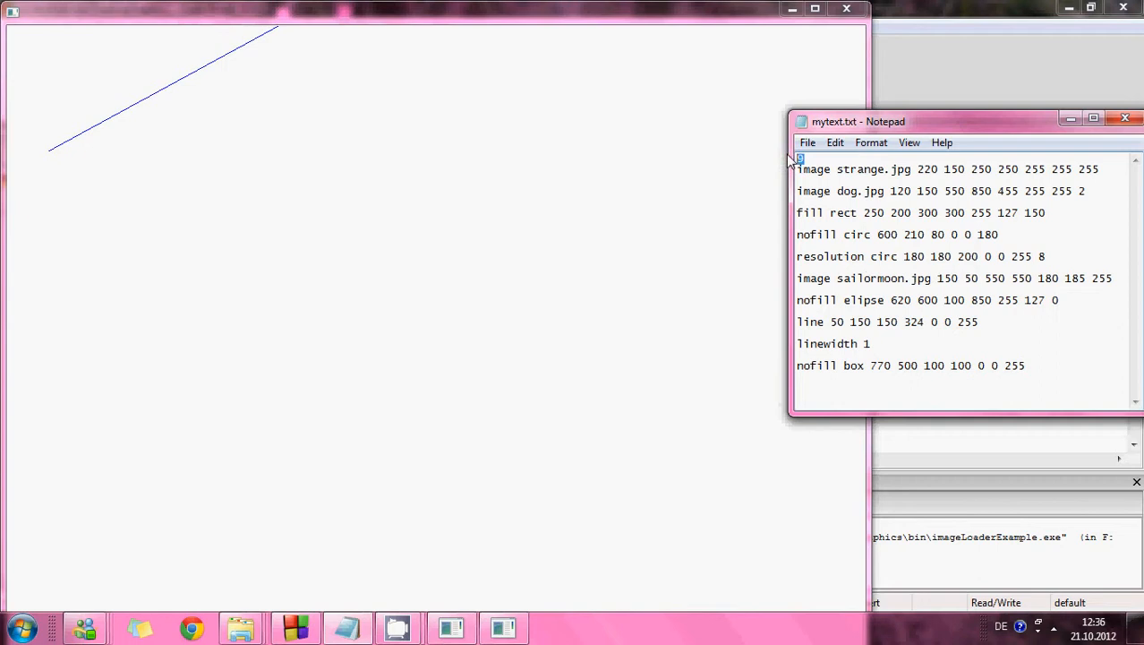
{"action": "type", "text": "1"}
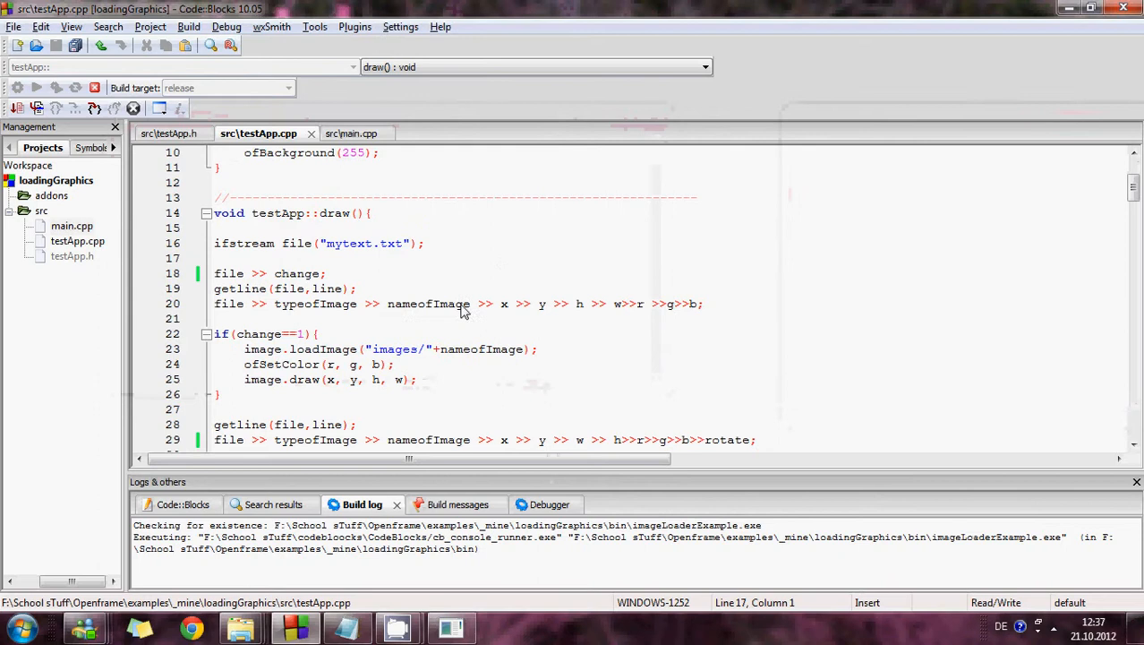
{"action": "scroll", "scroll_direction": "down", "scroll_amount": 3}
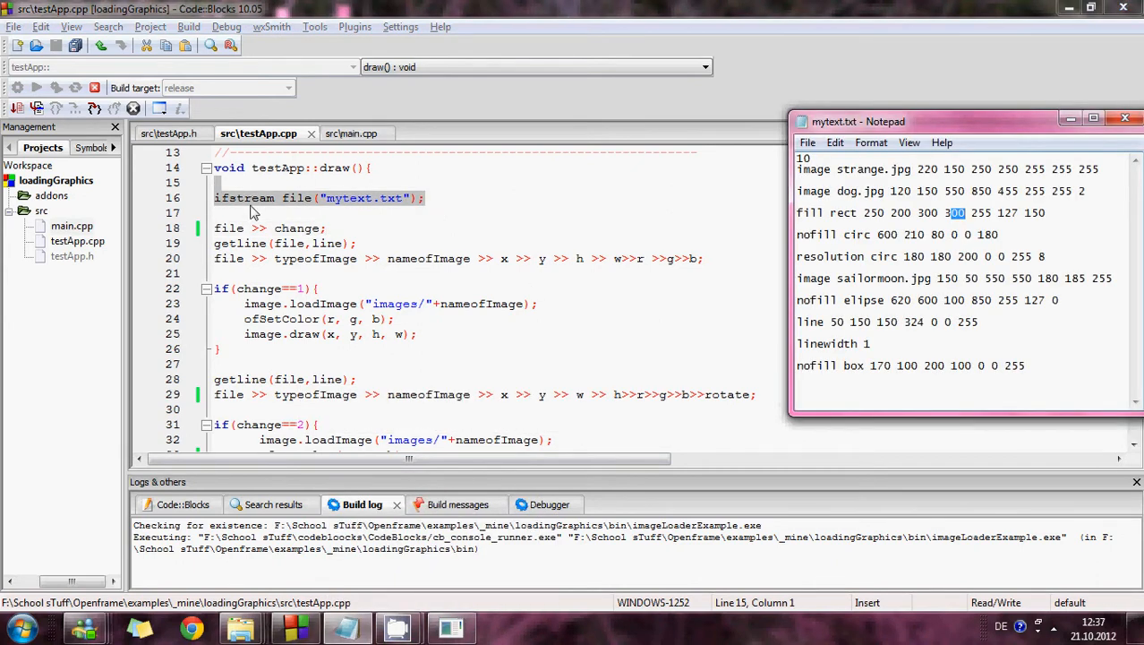
{"action": "mouse_move", "coordinate": [272, 236]}
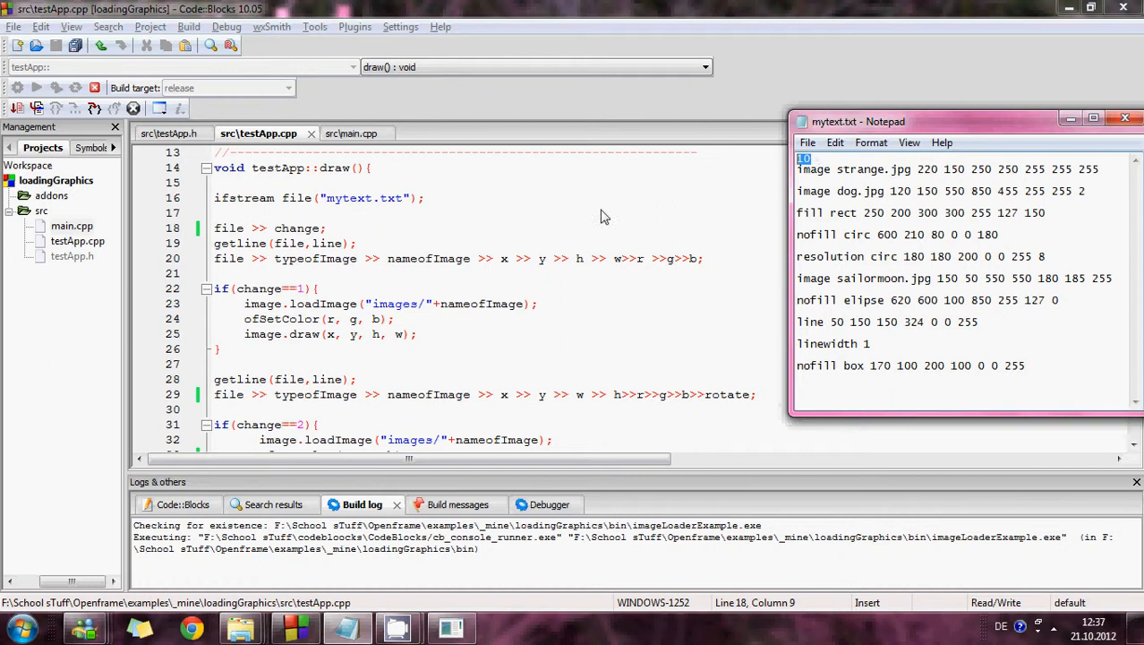
{"action": "mouse_move", "coordinate": [555, 250]}
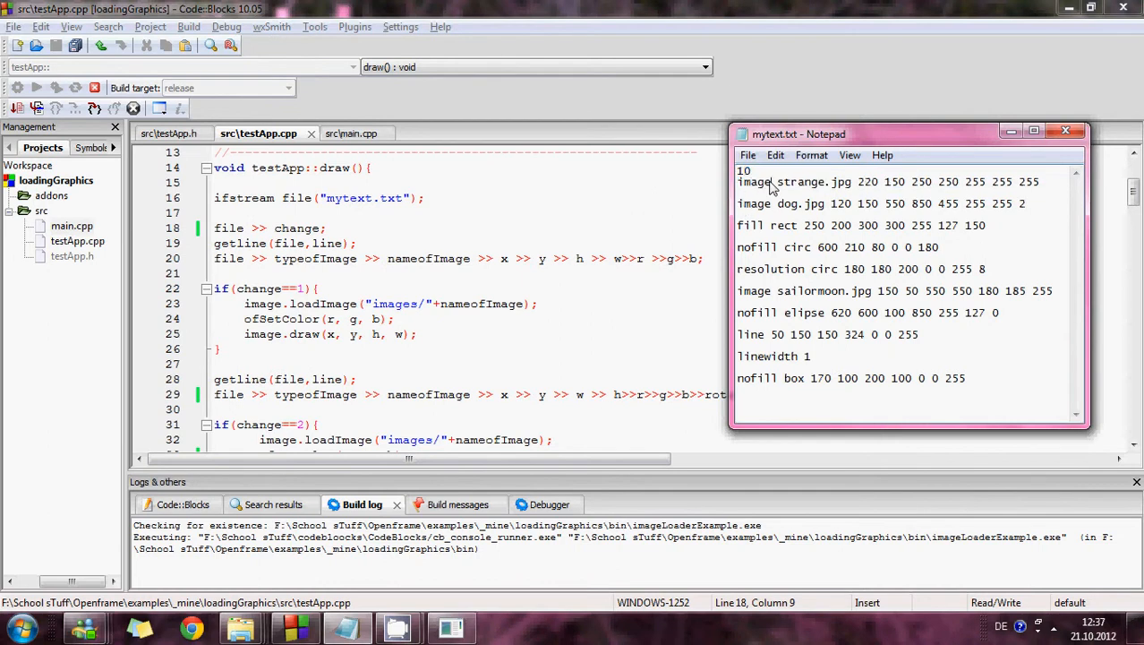
{"action": "double_click", "coordinate": [786, 182]}
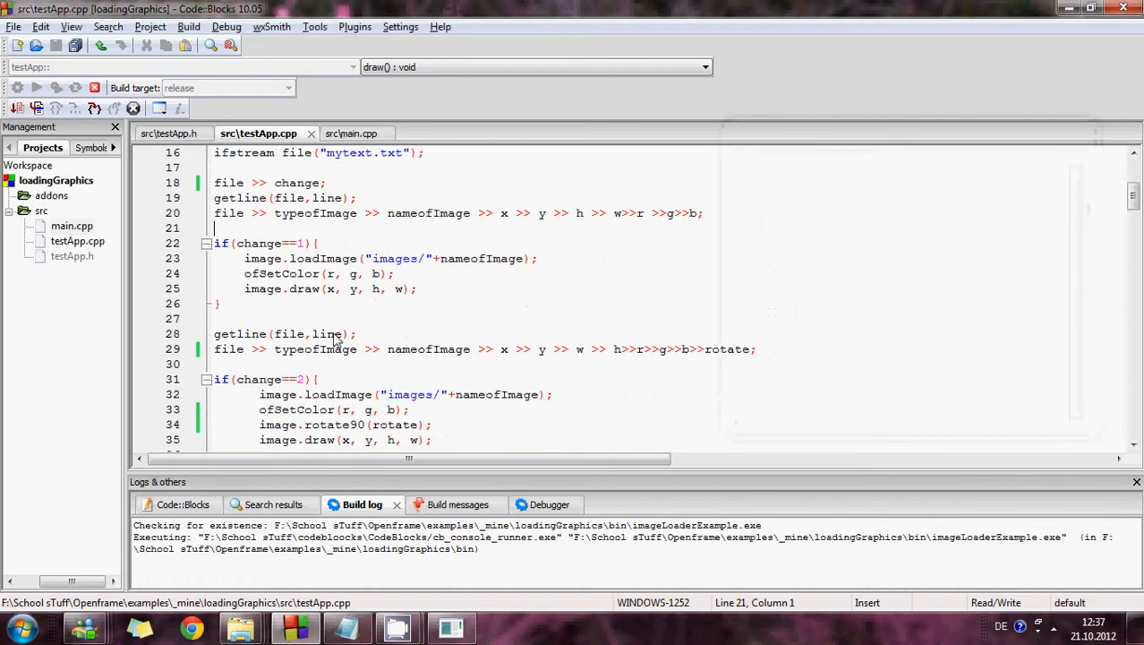
{"action": "mouse_move", "coordinate": [337, 338]}
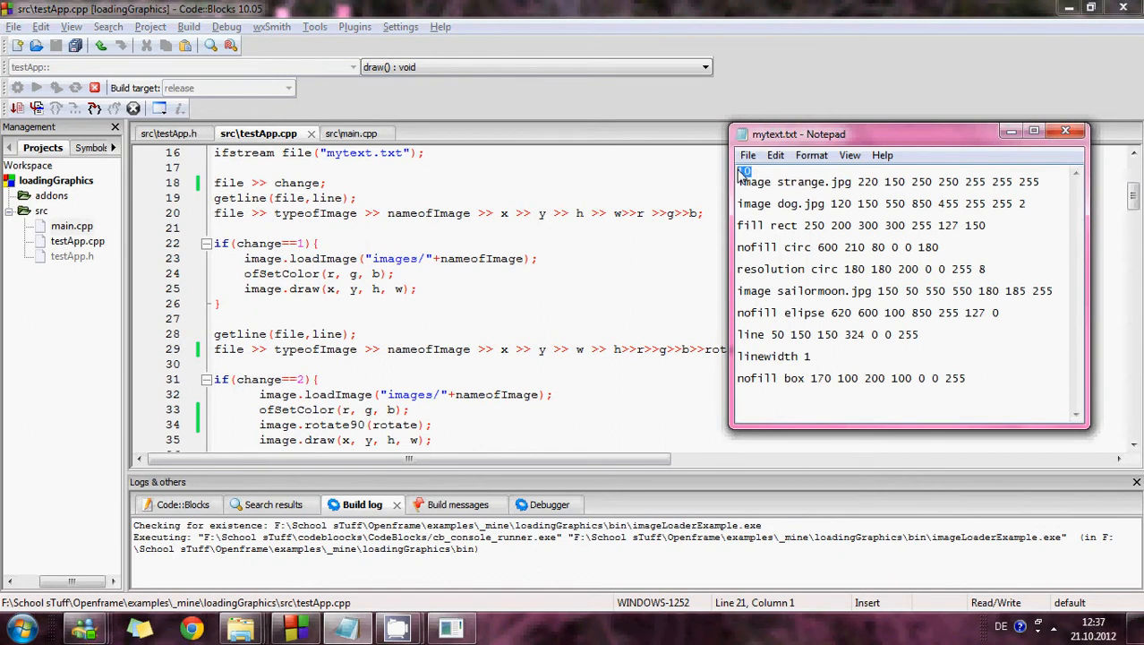
{"action": "mouse_move", "coordinate": [784, 215]}
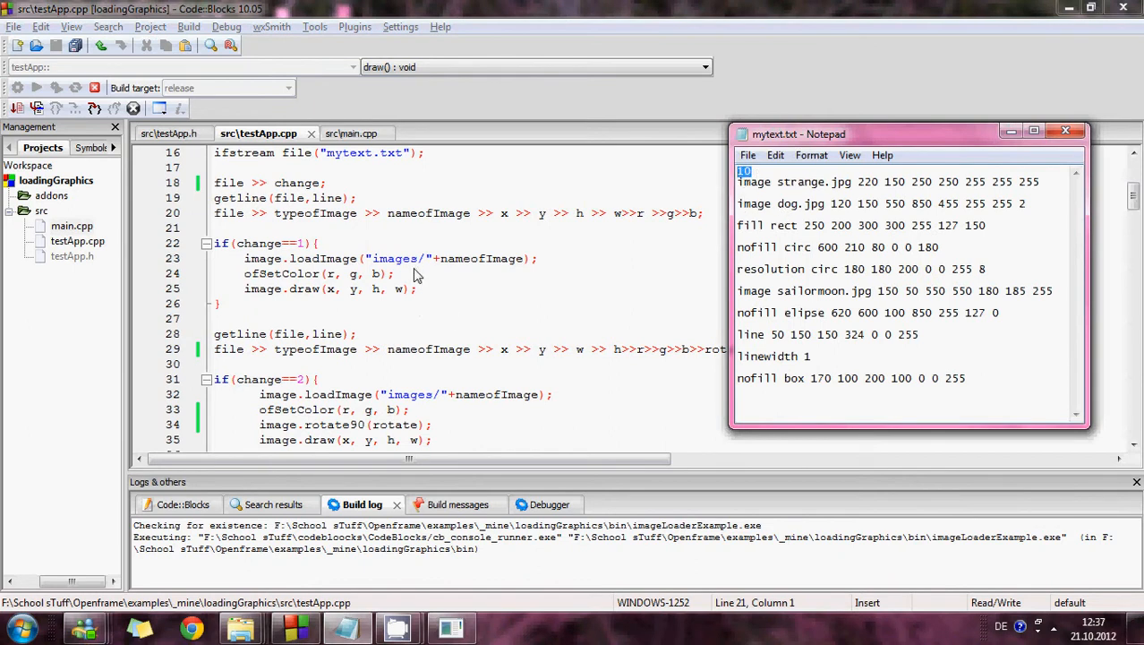
{"action": "mouse_move", "coordinate": [792, 189]}
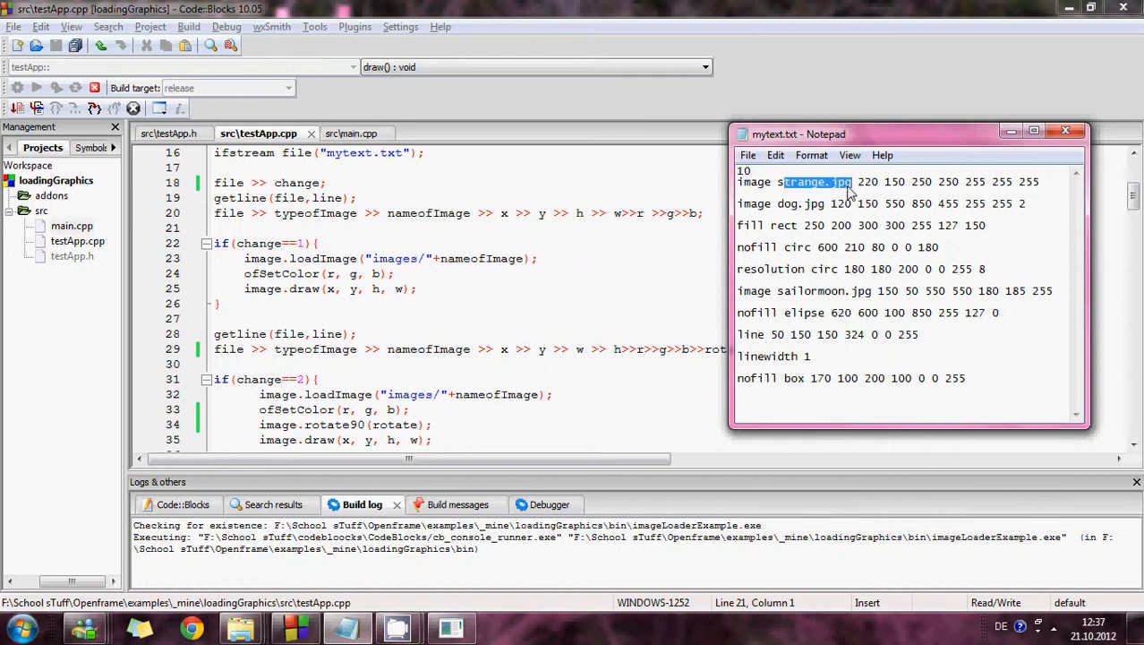
{"action": "mouse_move", "coordinate": [967, 188]}
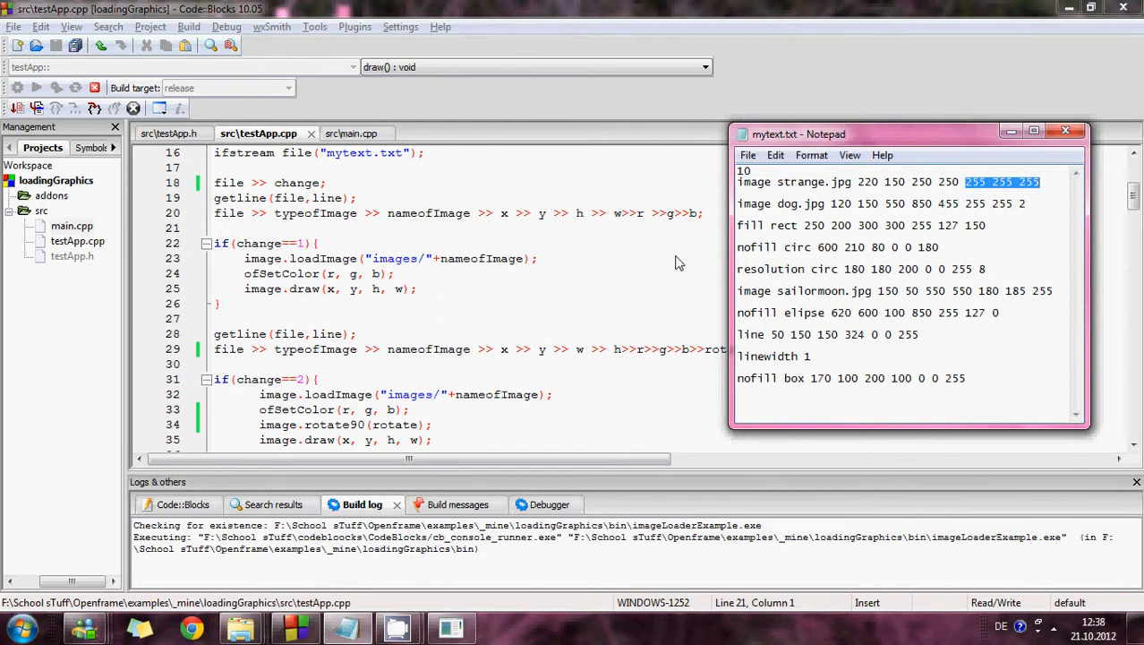
{"action": "left_click_drag", "start_coordinate": [965, 183], "coordinate": [742, 182]}
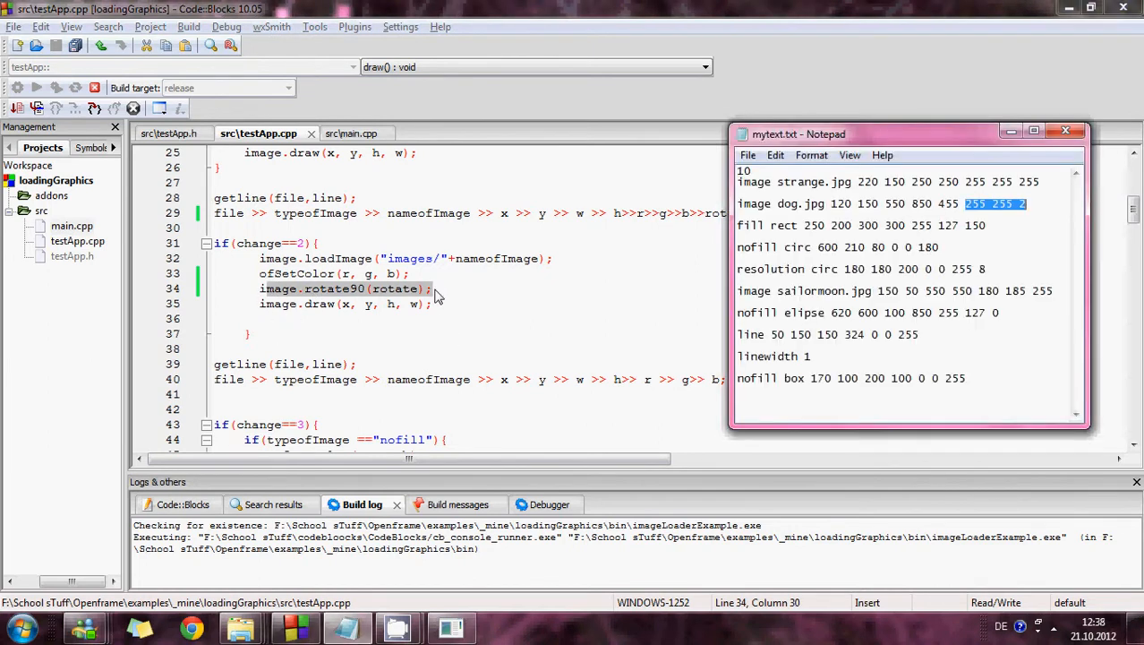
{"action": "left_click", "coordinate": [1021, 204]}
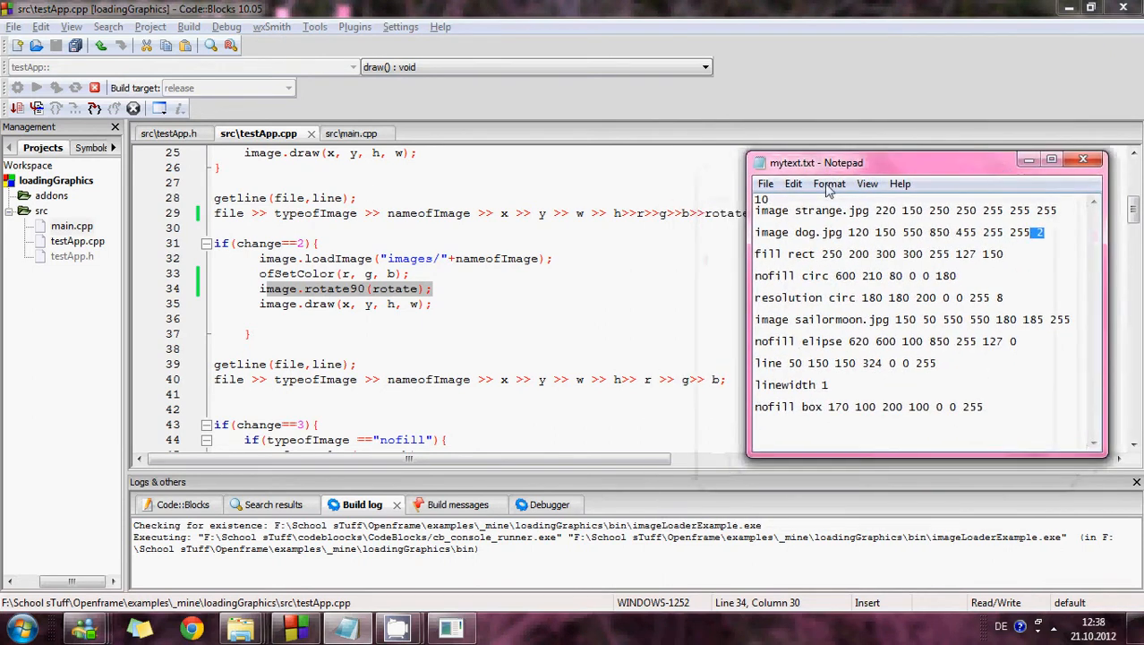
{"action": "mouse_move", "coordinate": [958, 275]}
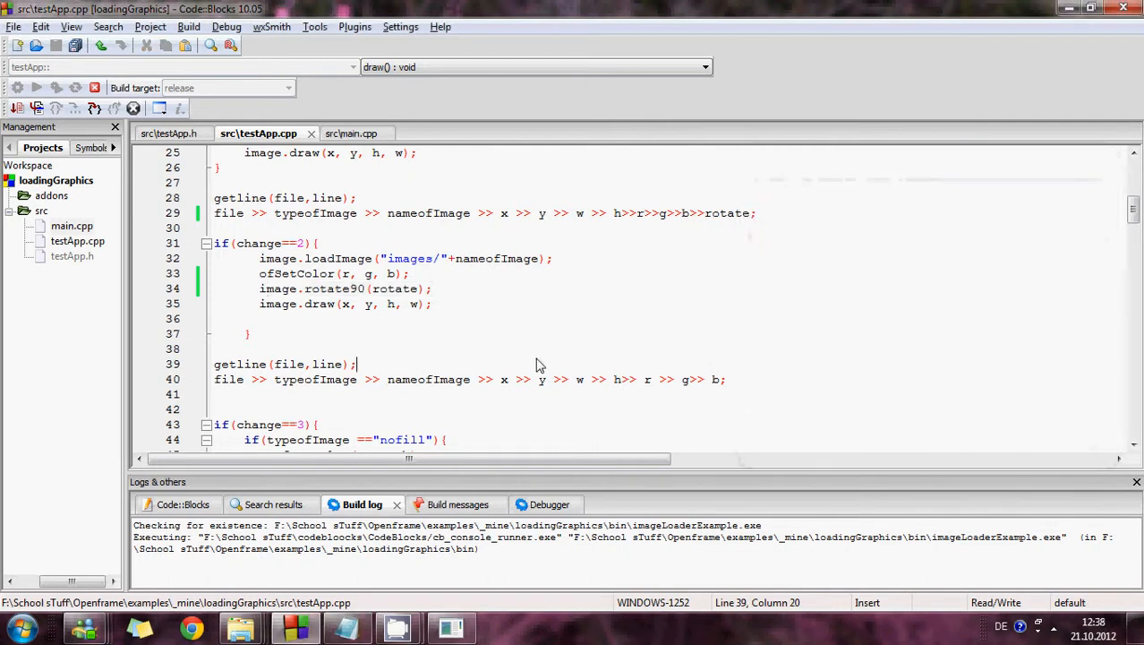
{"action": "scroll", "scroll_direction": "down", "scroll_amount": 3}
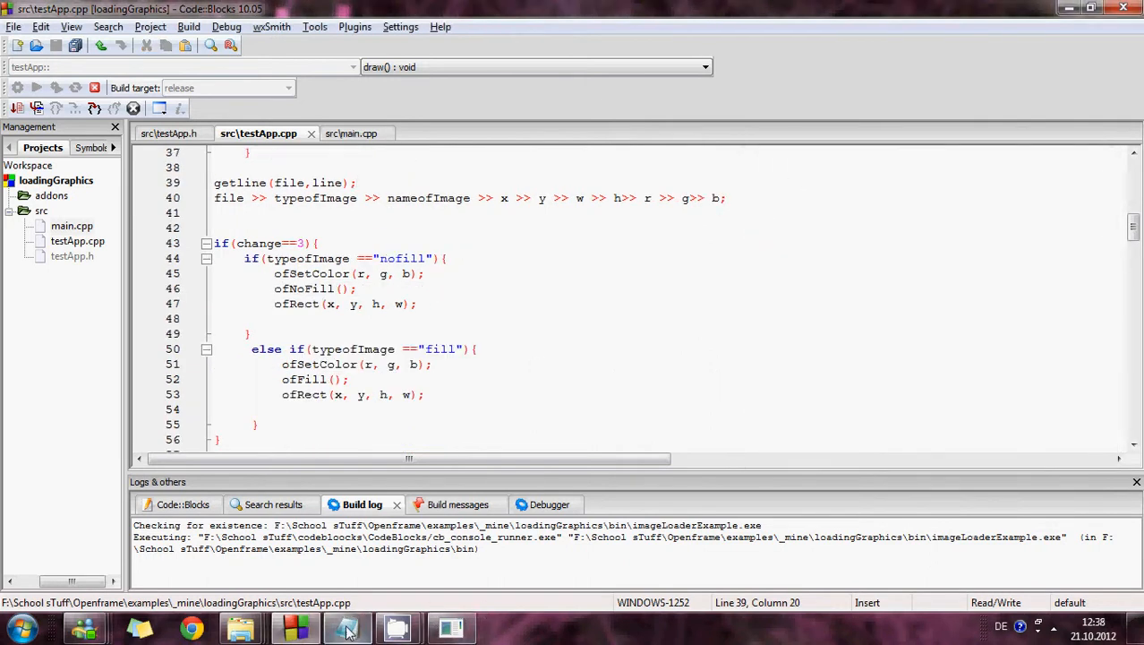
{"action": "left_click", "coordinate": [348, 627]}
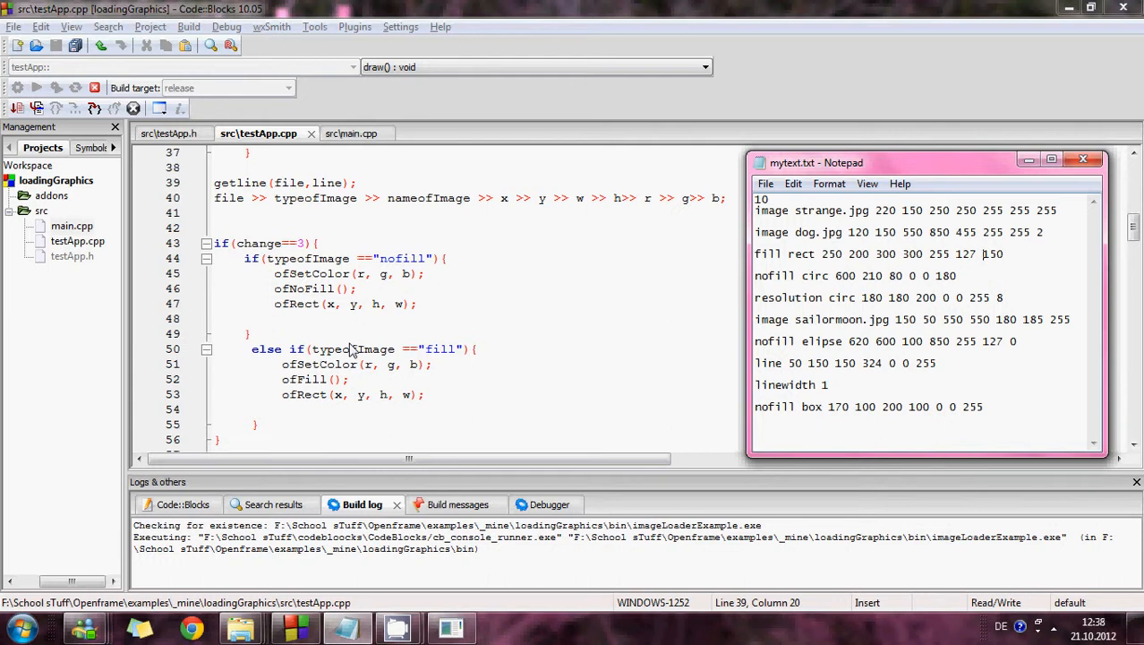
{"action": "mouse_move", "coordinate": [277, 272]}
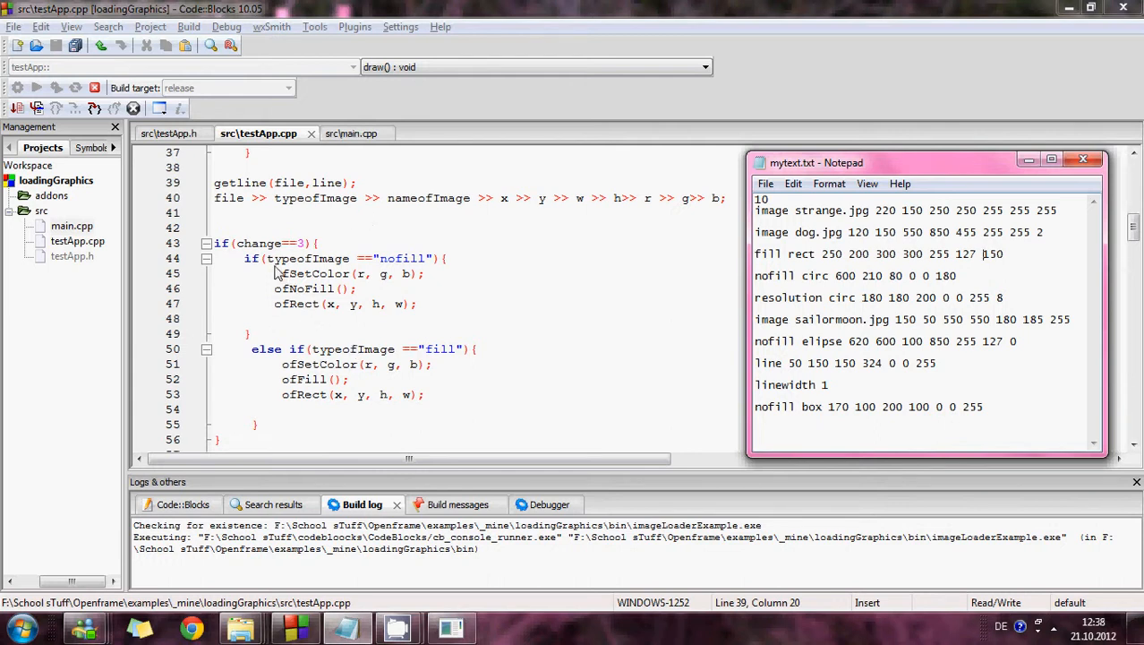
{"action": "double_click", "coordinate": [766, 255]}
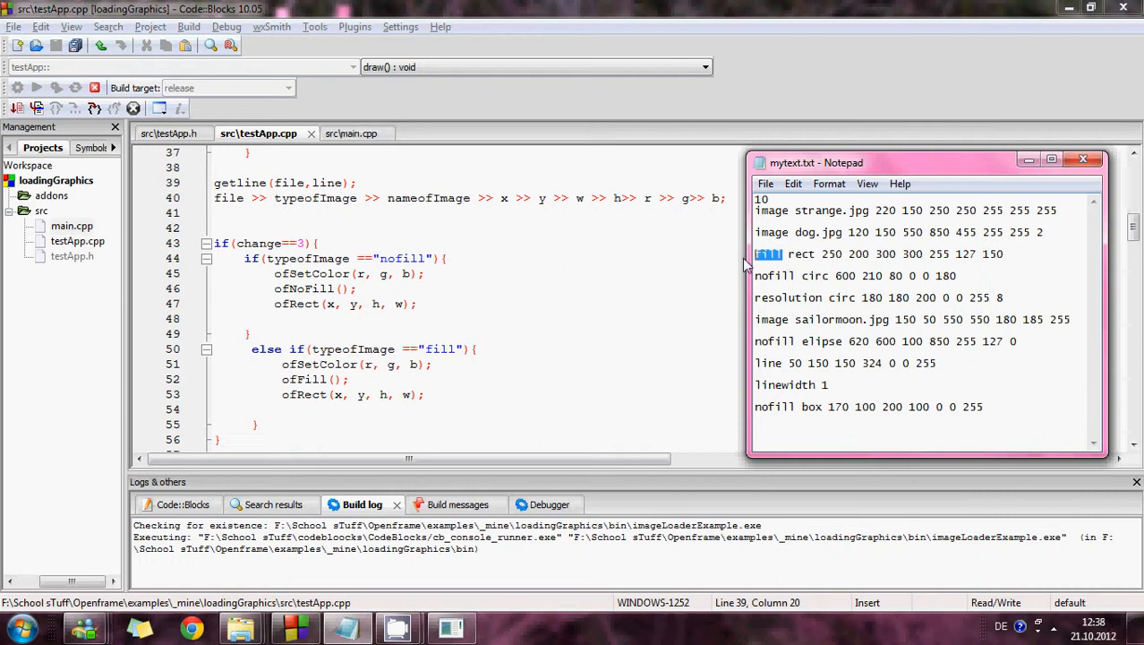
{"action": "mouse_move", "coordinate": [791, 290]}
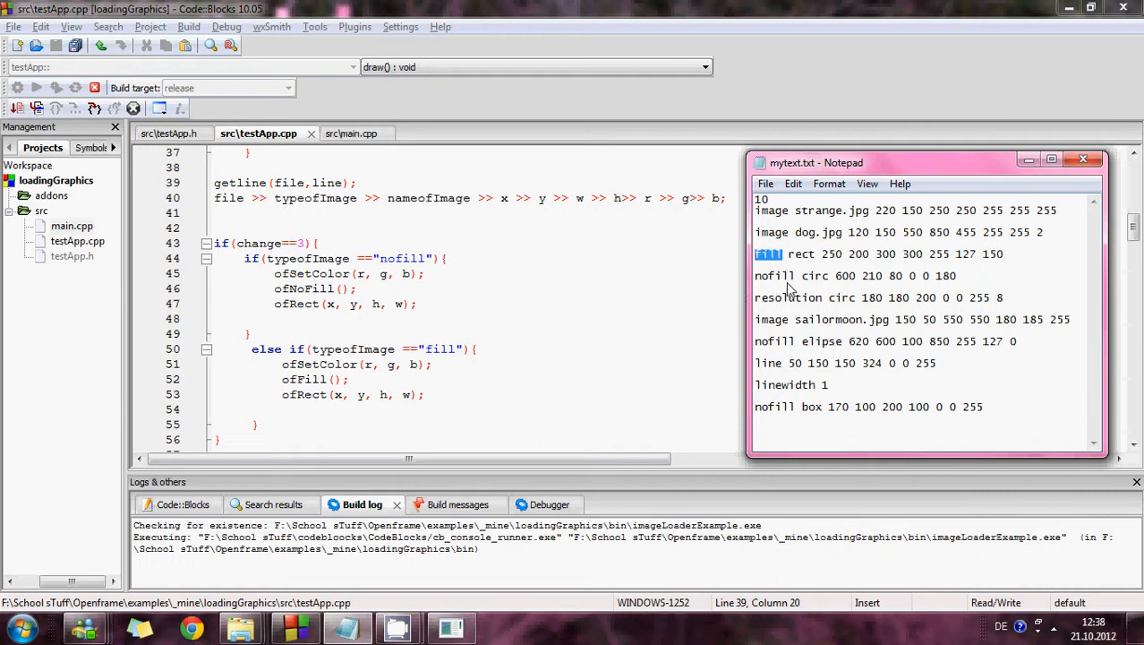
{"action": "mouse_move", "coordinate": [708, 285]}
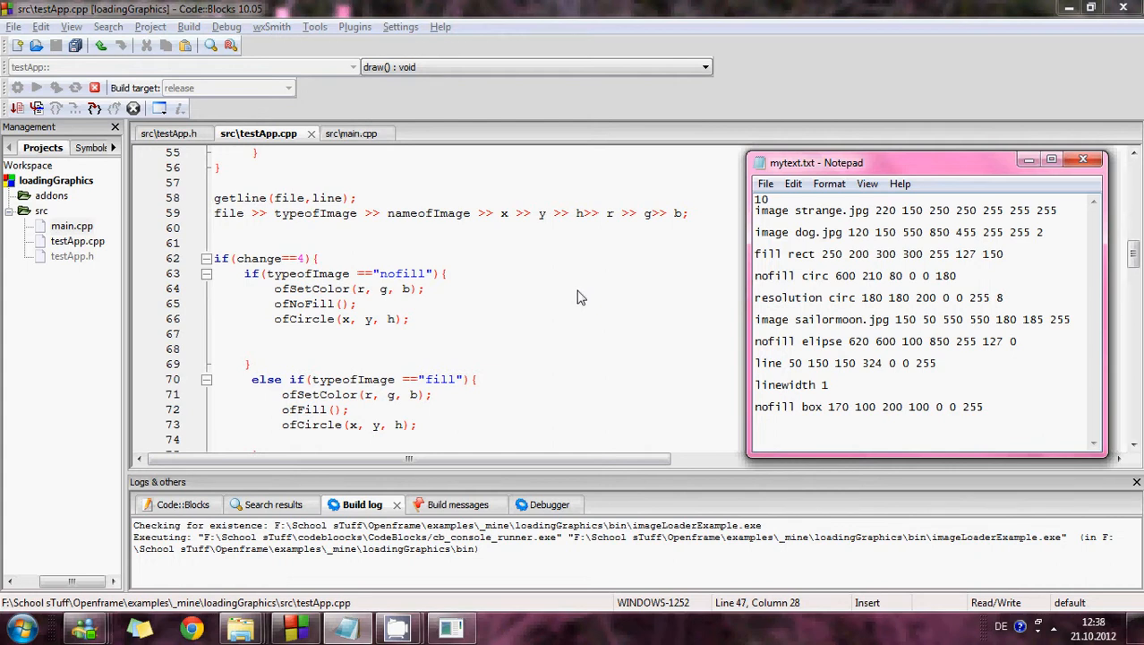
{"action": "mouse_move", "coordinate": [297, 331]}
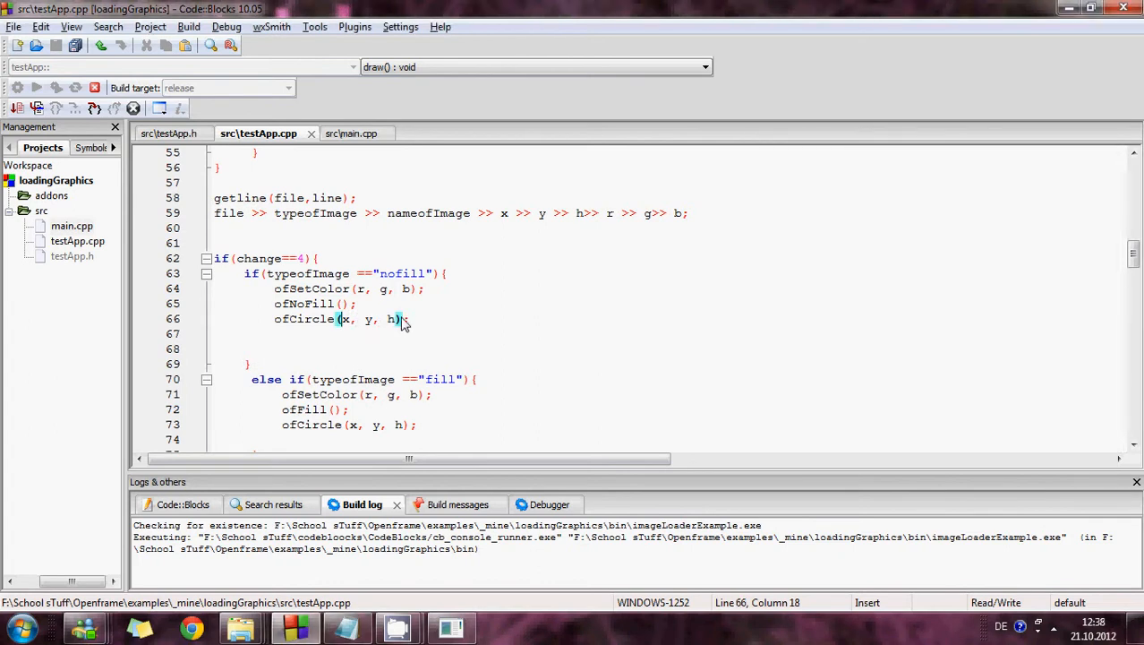
{"action": "scroll", "scroll_direction": "down", "scroll_amount": 3}
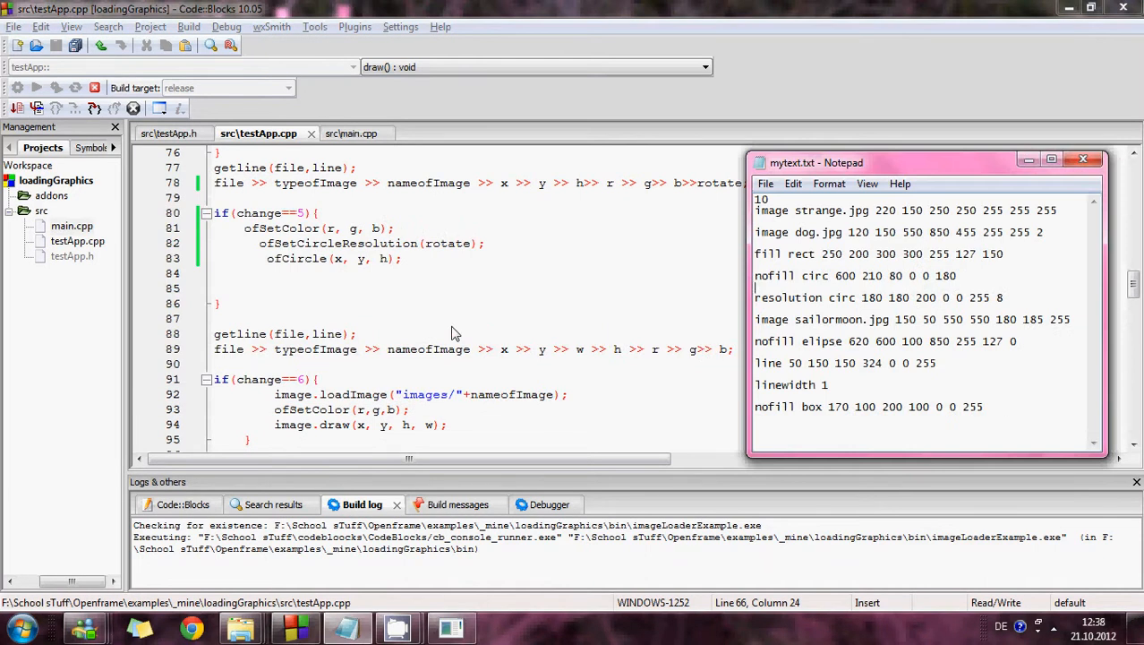
{"action": "mouse_move", "coordinate": [667, 290]}
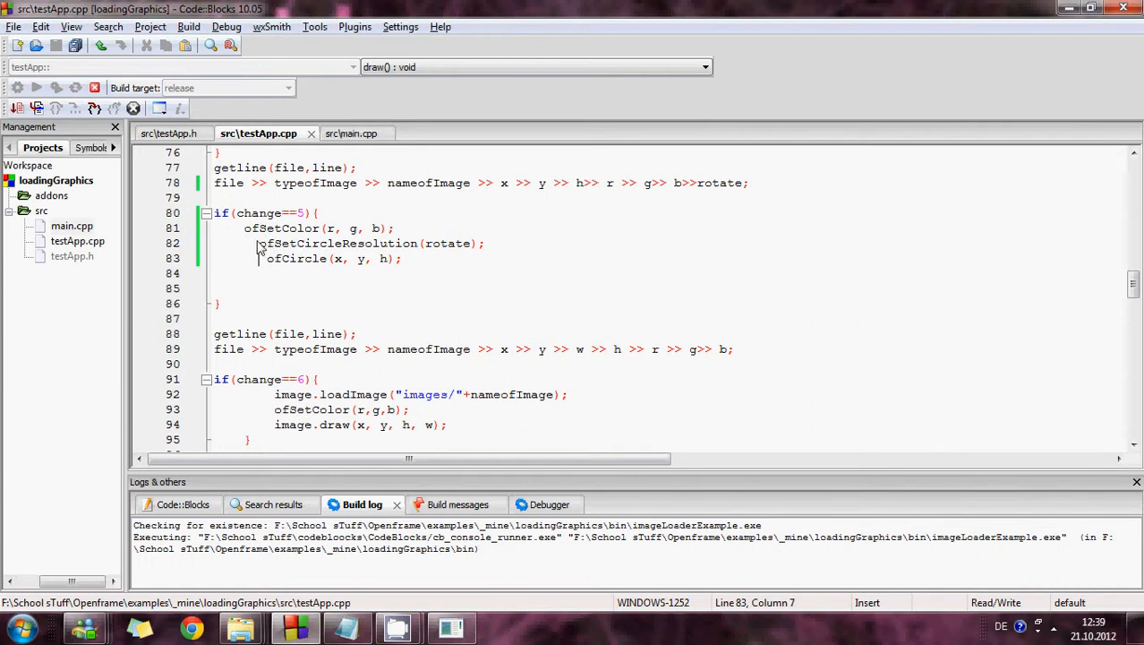
{"action": "triple_click", "coordinate": [367, 244]}
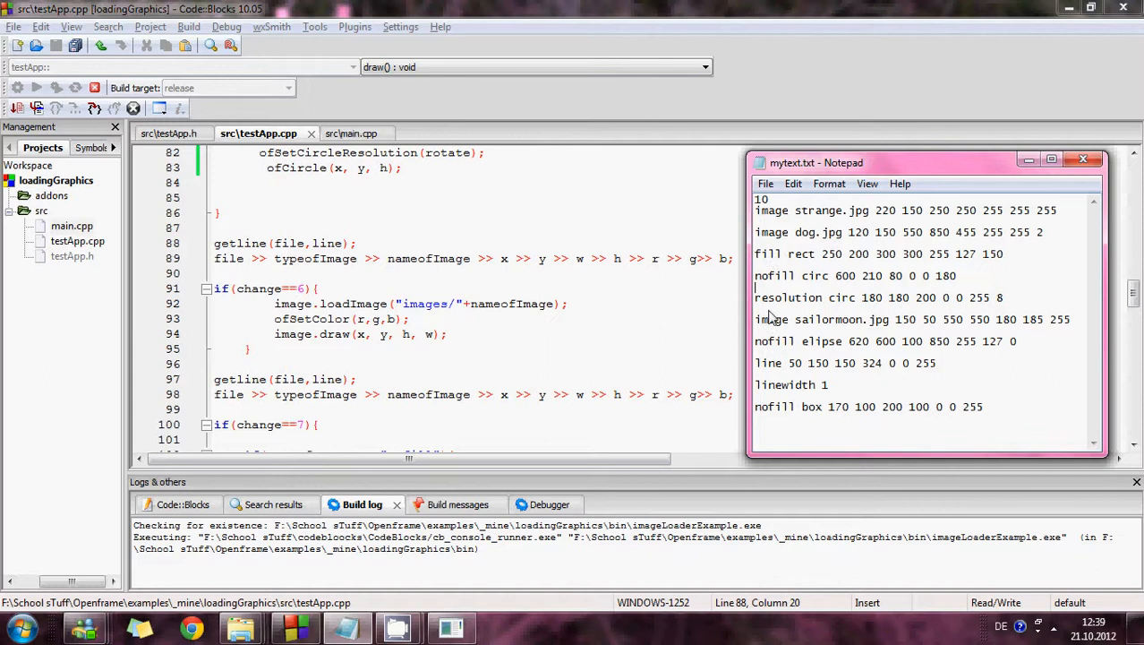
{"action": "double_click", "coordinate": [777, 319]}
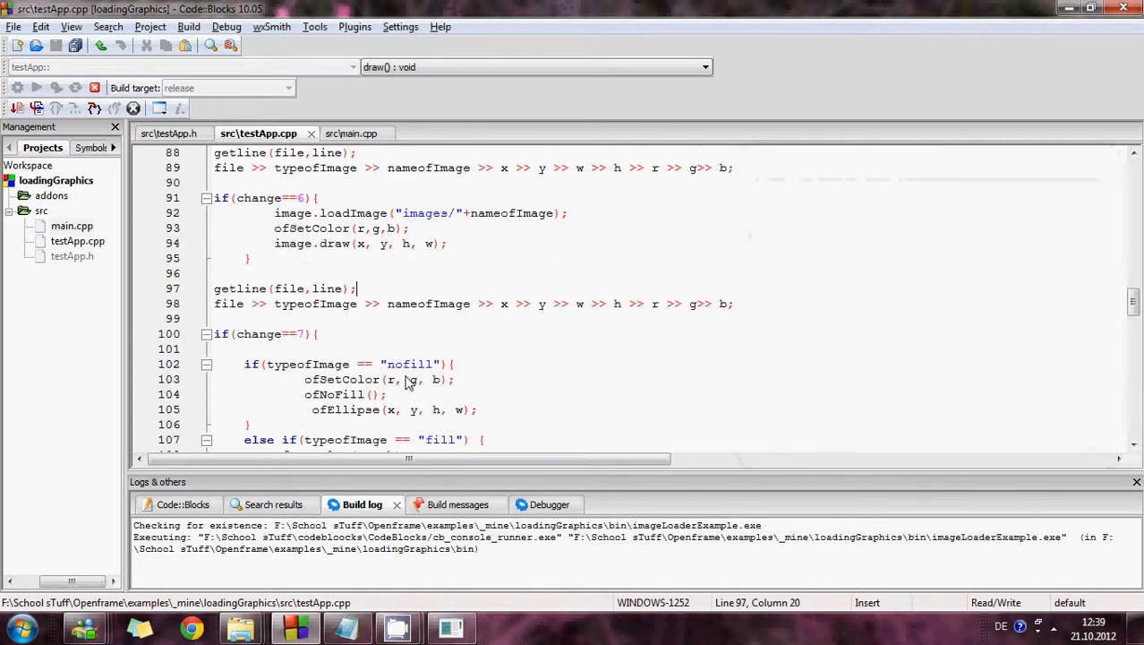
{"action": "scroll", "scroll_direction": "down", "scroll_amount": 3}
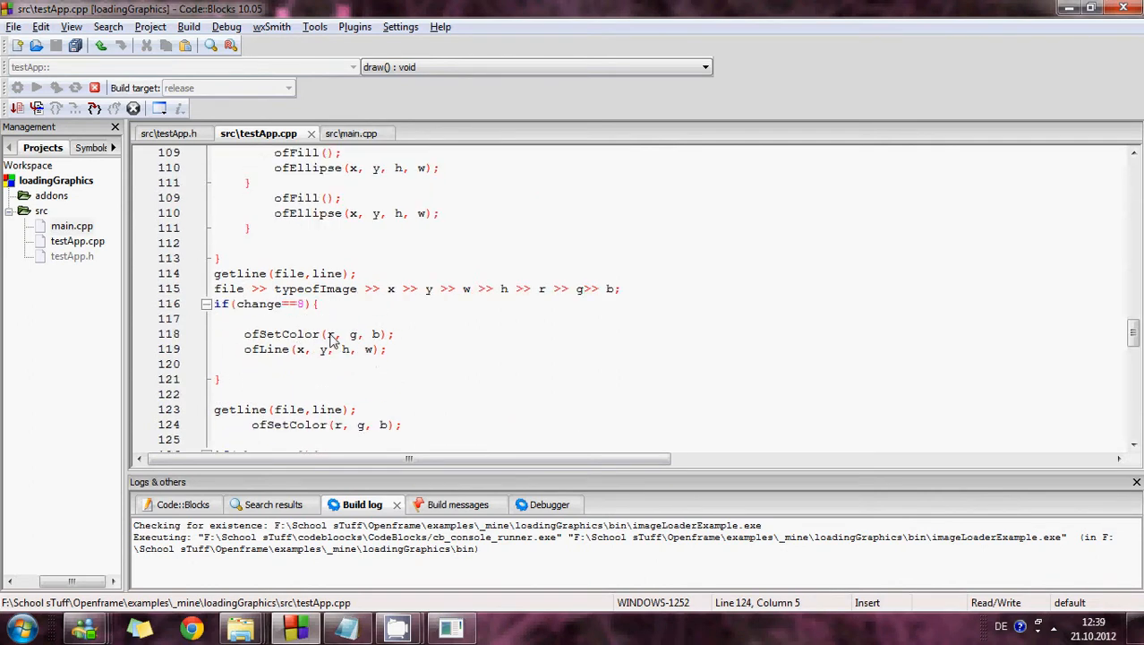
- Revise the ofSetLineWidth(w) statement in the change==9 line-drawing block of testApp.cpp
{"action": "scroll", "scroll_direction": "down", "scroll_amount": 3}
{"action": "type", "text": "ofSetLineWidth(w);"}
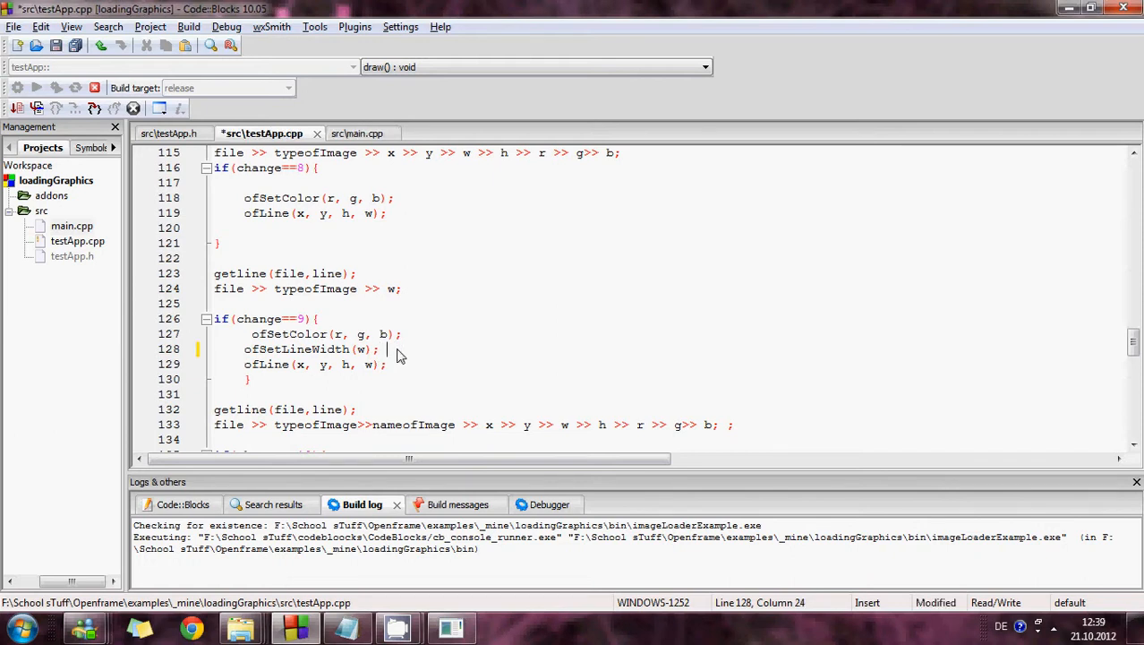
{"action": "triple_click", "coordinate": [295, 348]}
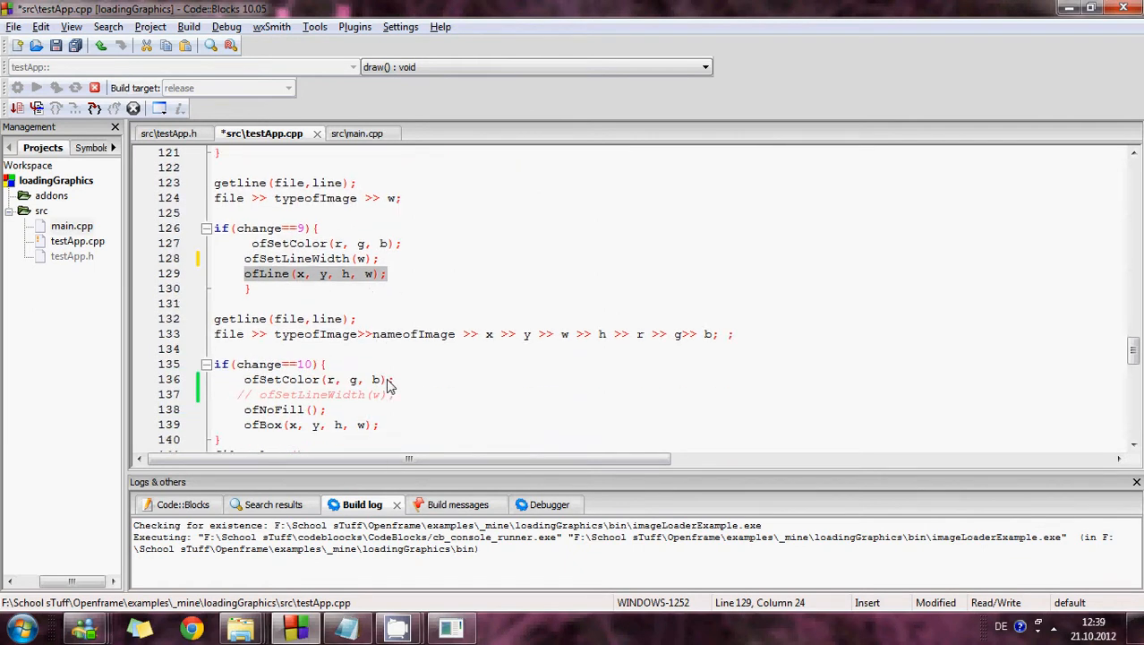
{"action": "scroll", "scroll_direction": "down", "scroll_amount": 3}
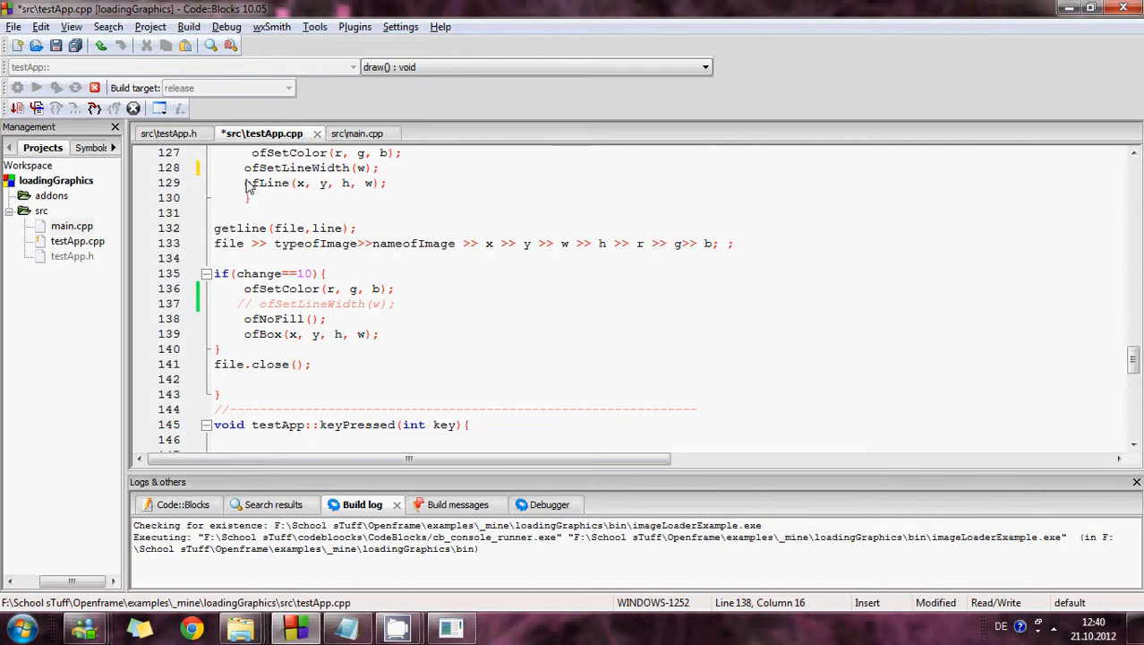
{"action": "left_click", "coordinate": [219, 347]}
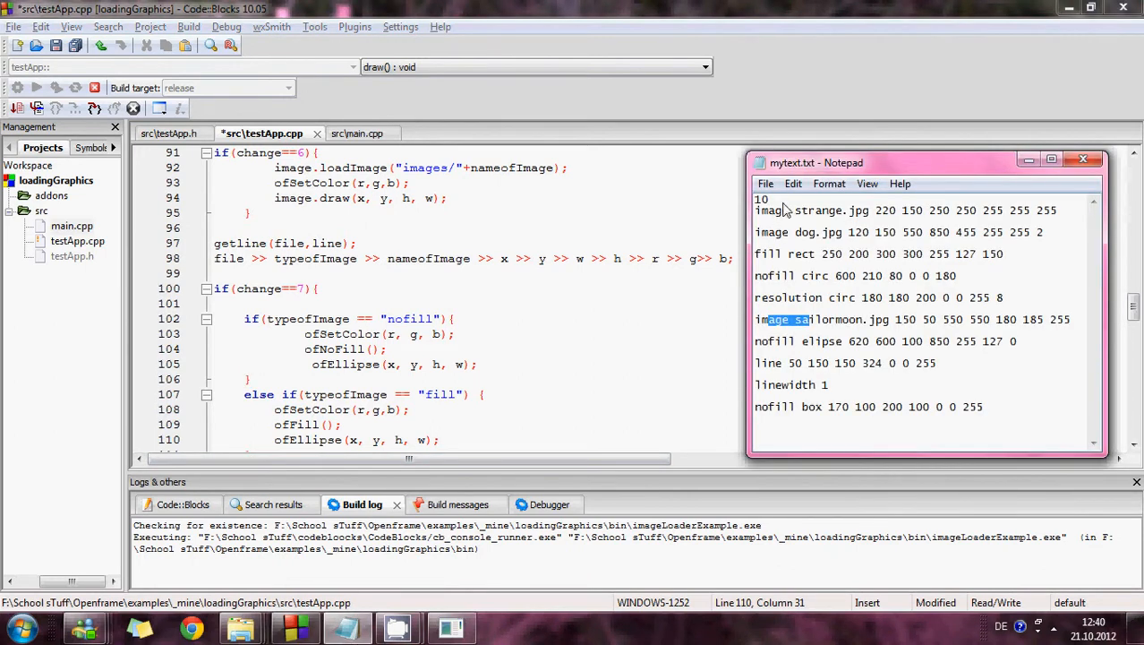
- Start a release build of the loadingGraphics project, then switch to another program
{"action": "left_click", "coordinate": [652, 200]}
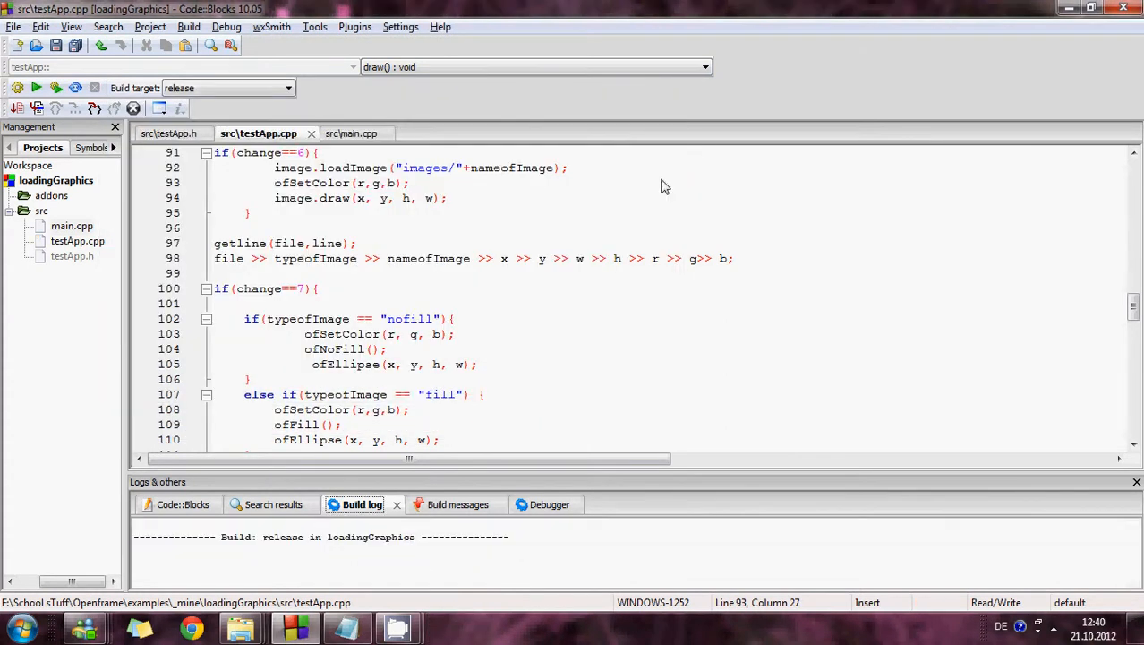
{"action": "left_click", "coordinate": [18, 86]}
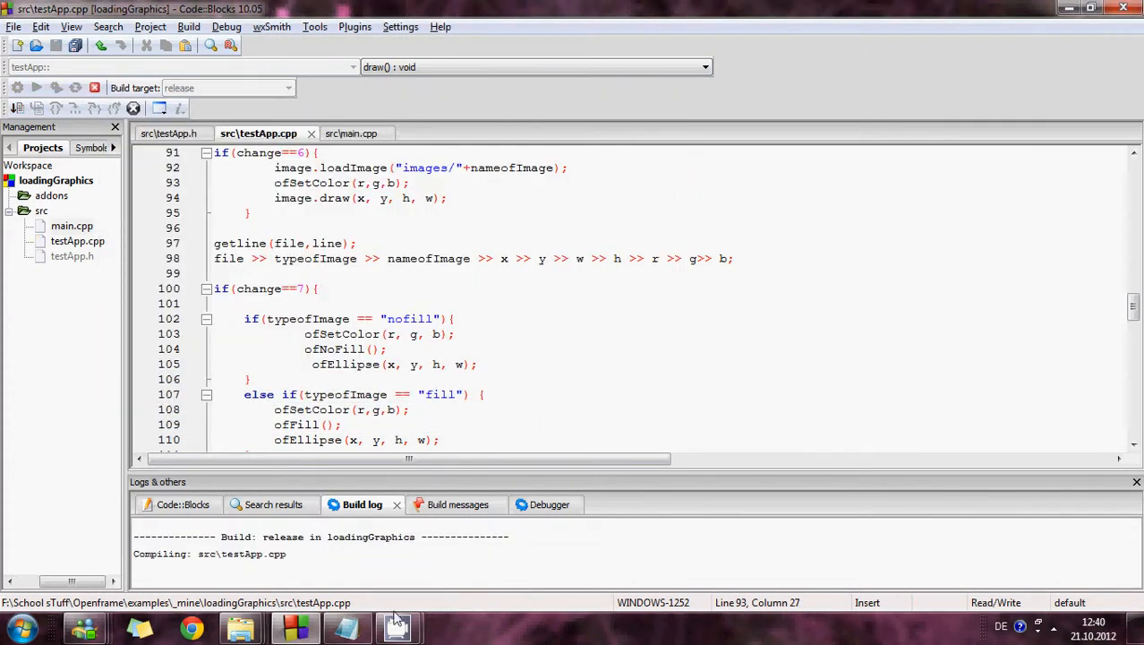